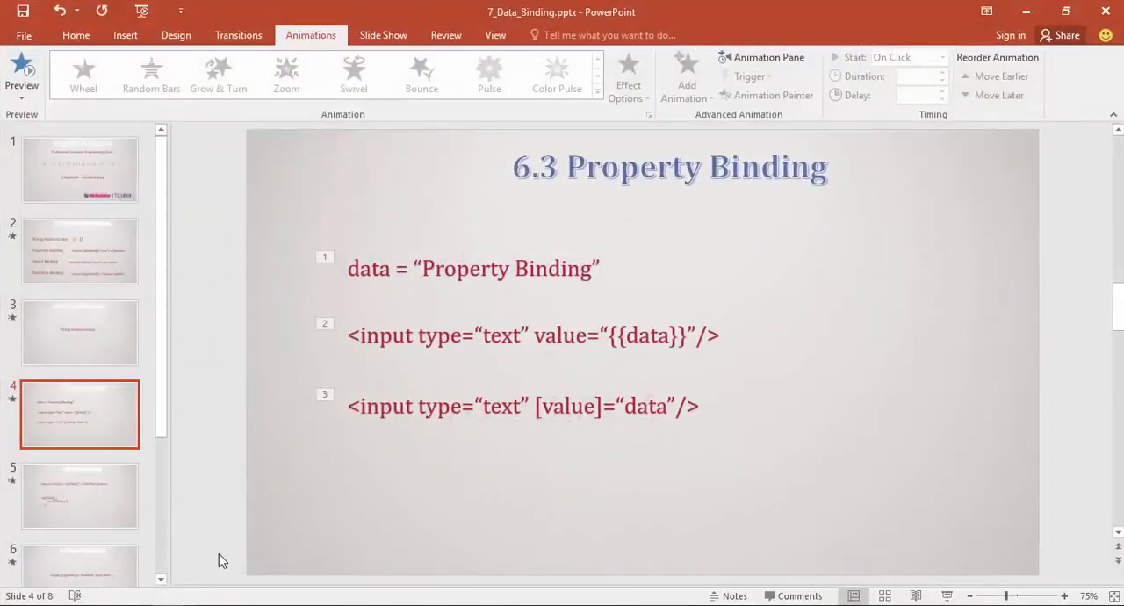
pyautogui.moveTo(237, 558)
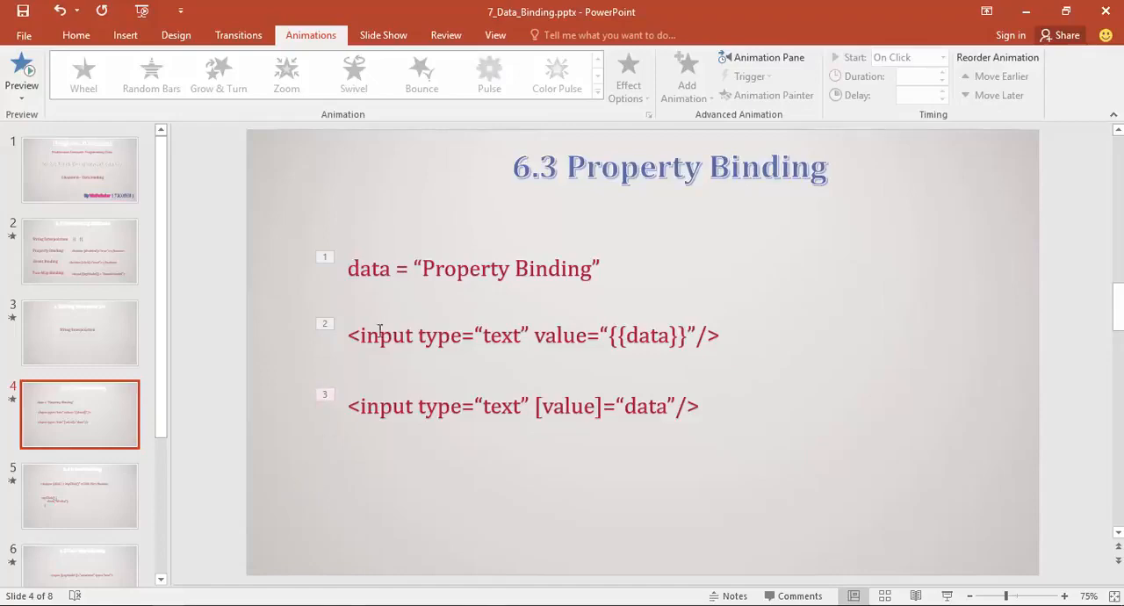
pyautogui.moveTo(541, 248)
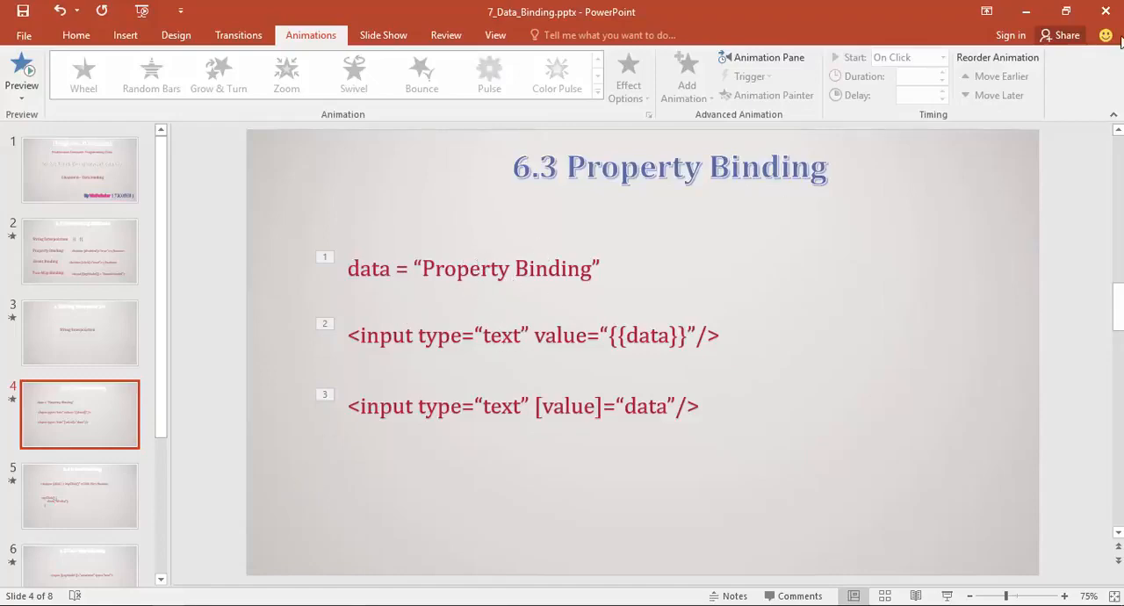
pyautogui.moveTo(1026, 10)
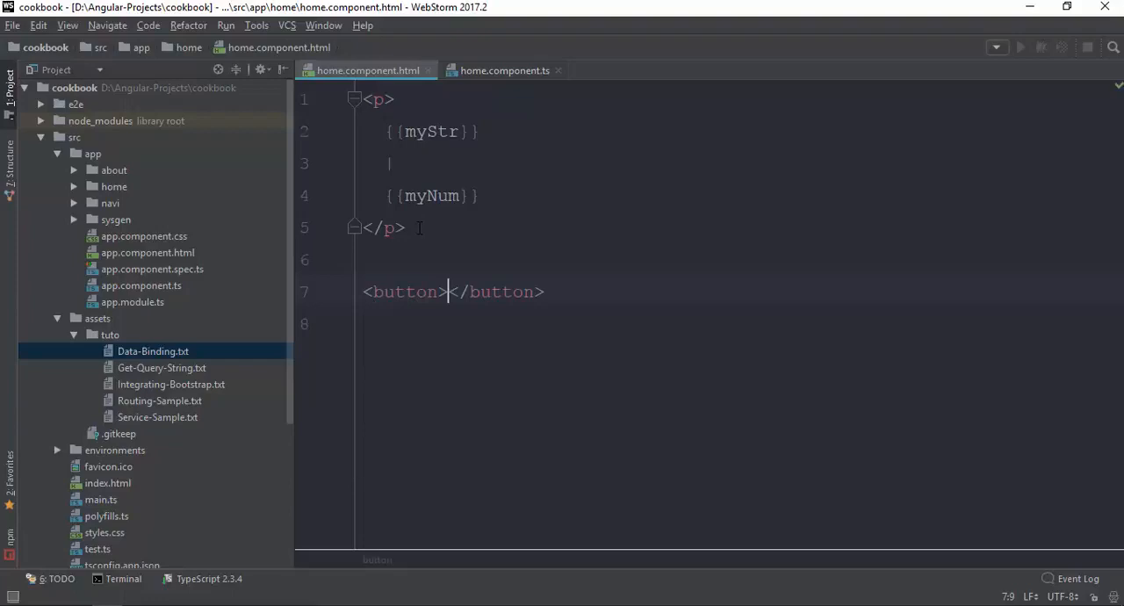
# Step: Give the button a [disabled] property binding, trying true and false as its value
pyautogui.write('disabled="fal')
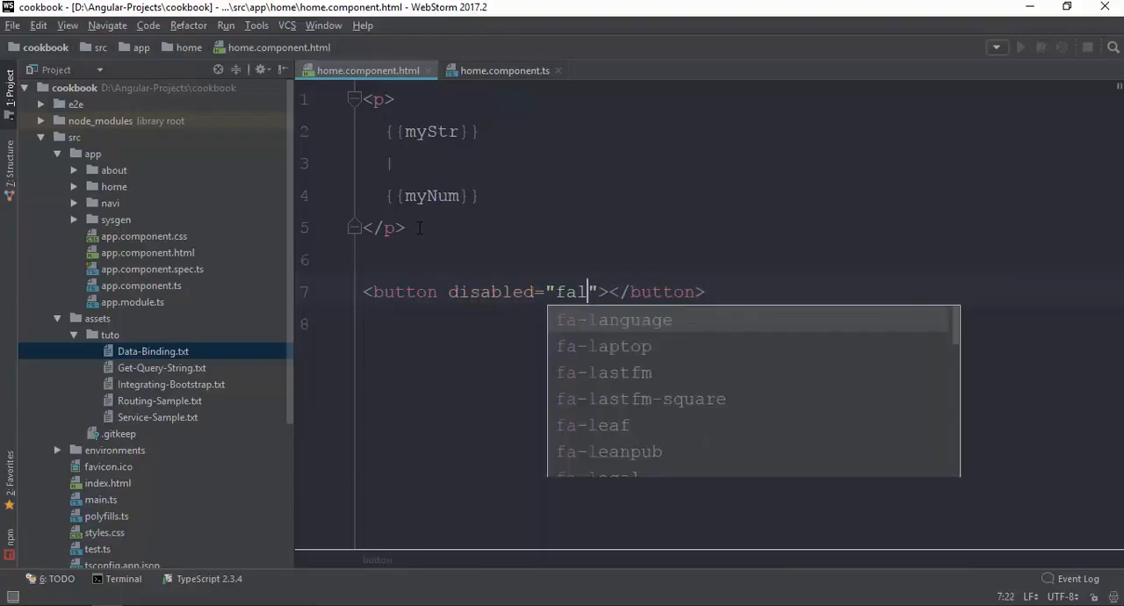
pyautogui.write('se')
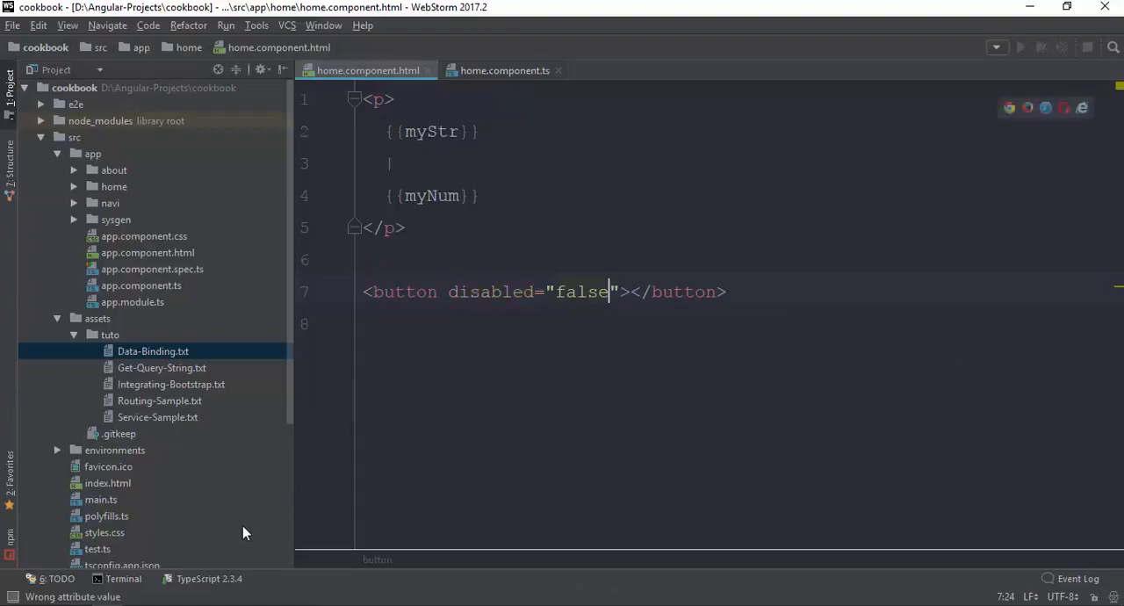
pyautogui.moveTo(255, 497)
pyautogui.write('Clic Me')
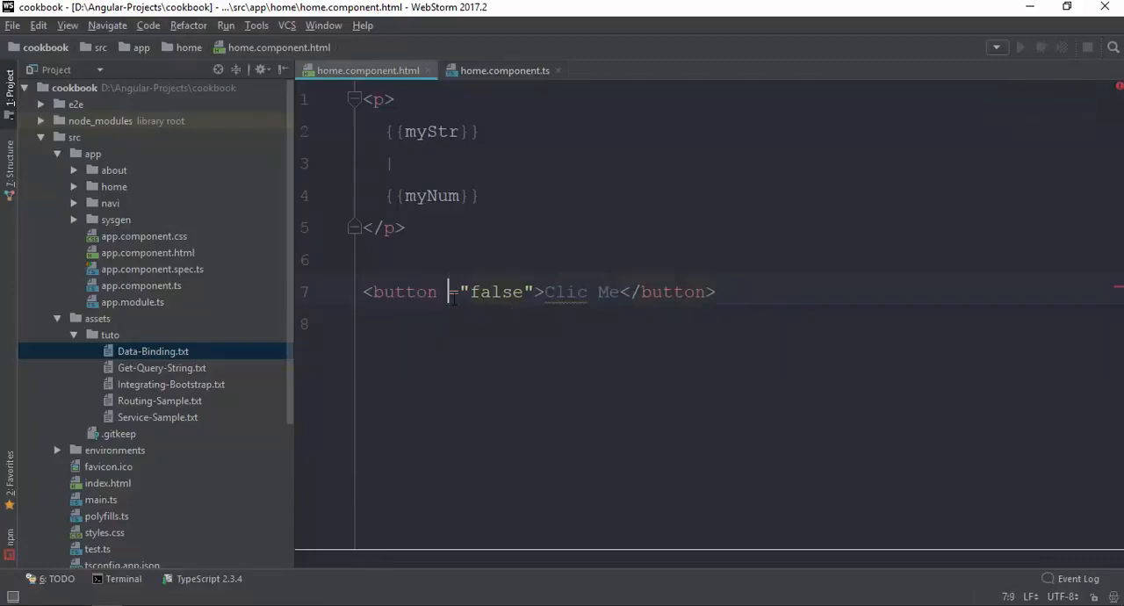
pyautogui.write('[disabled]')
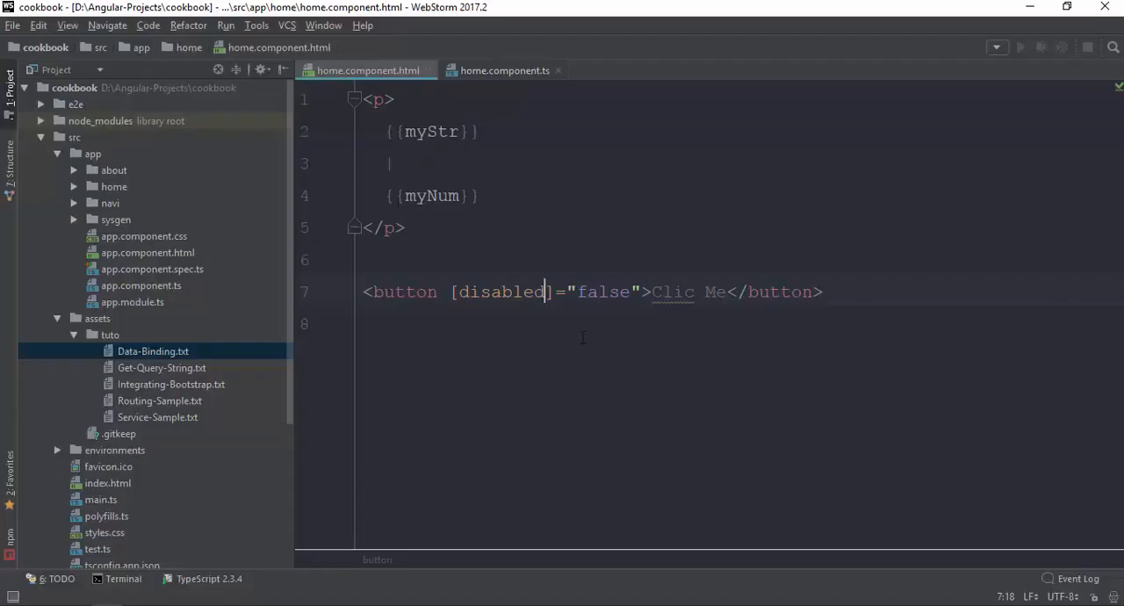
pyautogui.write('true')
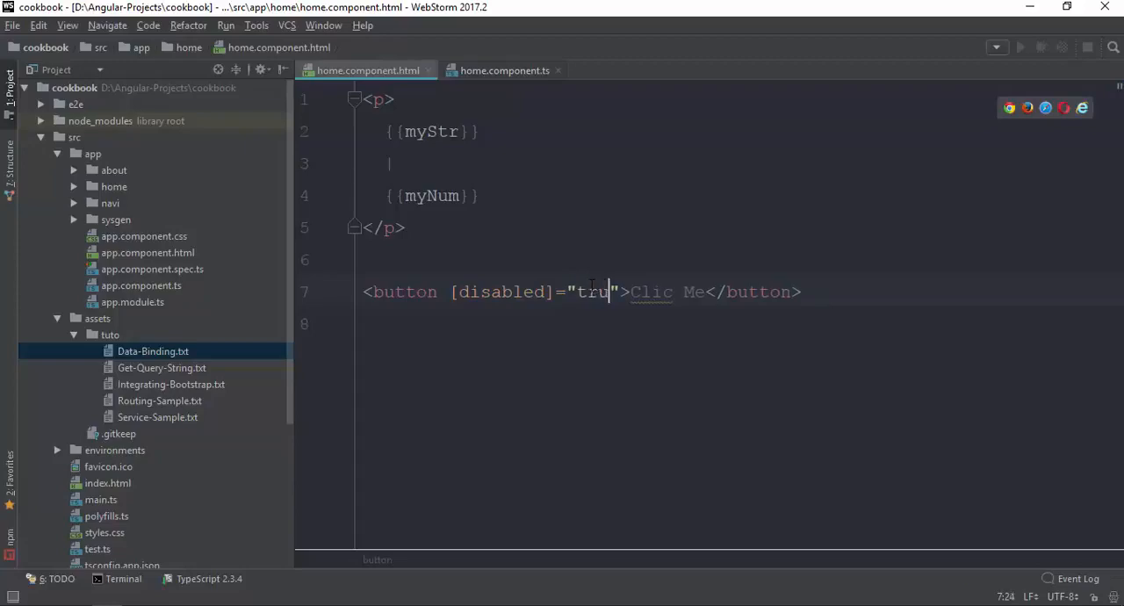
pyautogui.write('e')
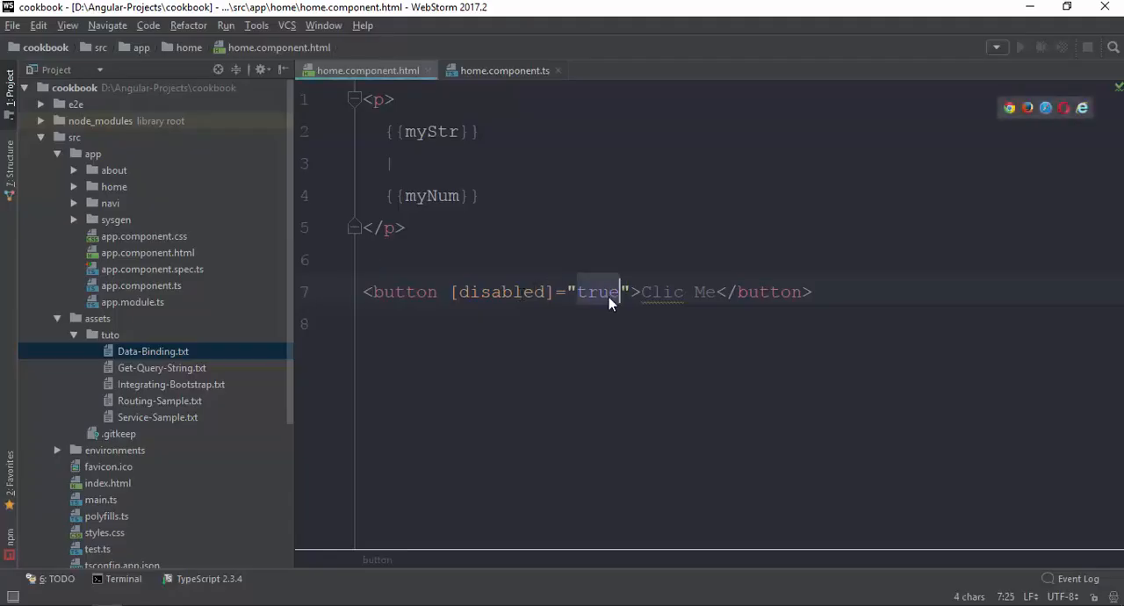
pyautogui.write('false')
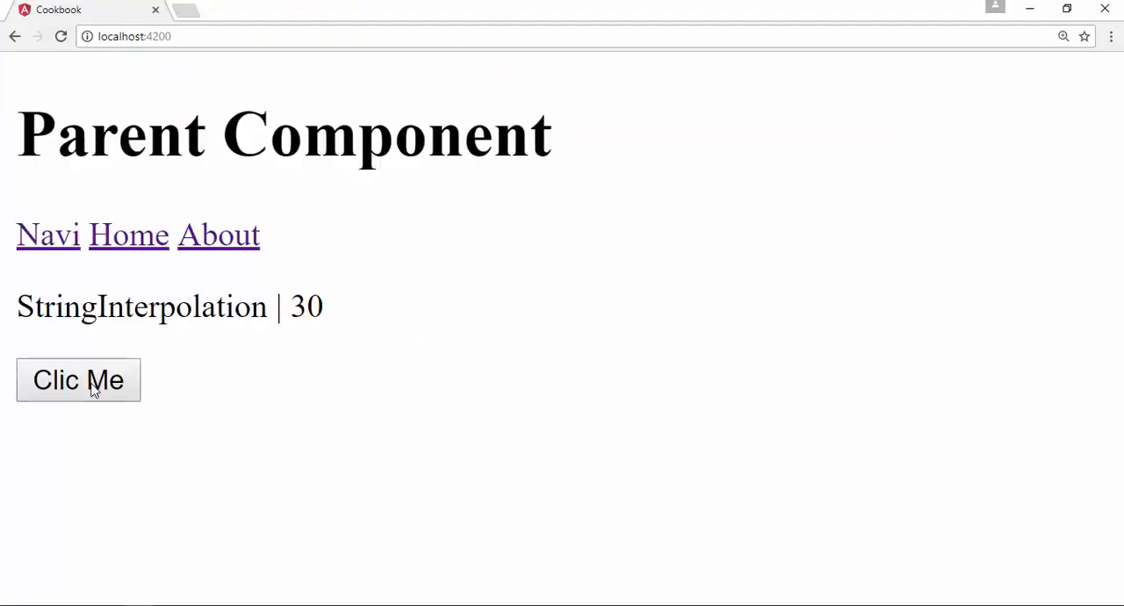
pyautogui.click(77, 379)
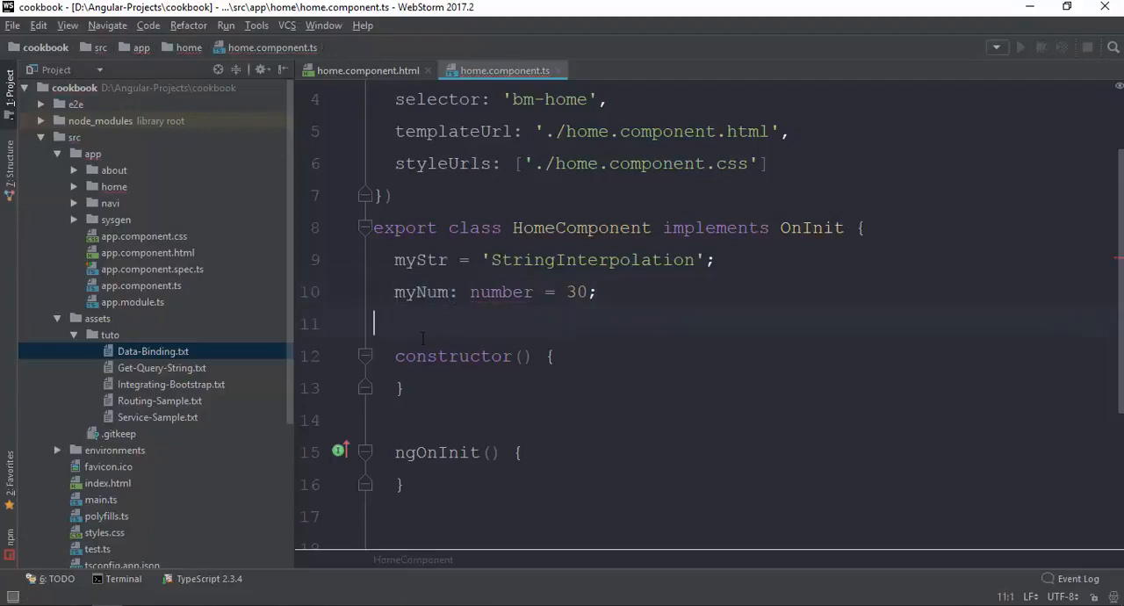
# Step: Declare bol = true in HomeComponent, bind [disabled]="bol", then change bol to false
pyautogui.write('bol =')
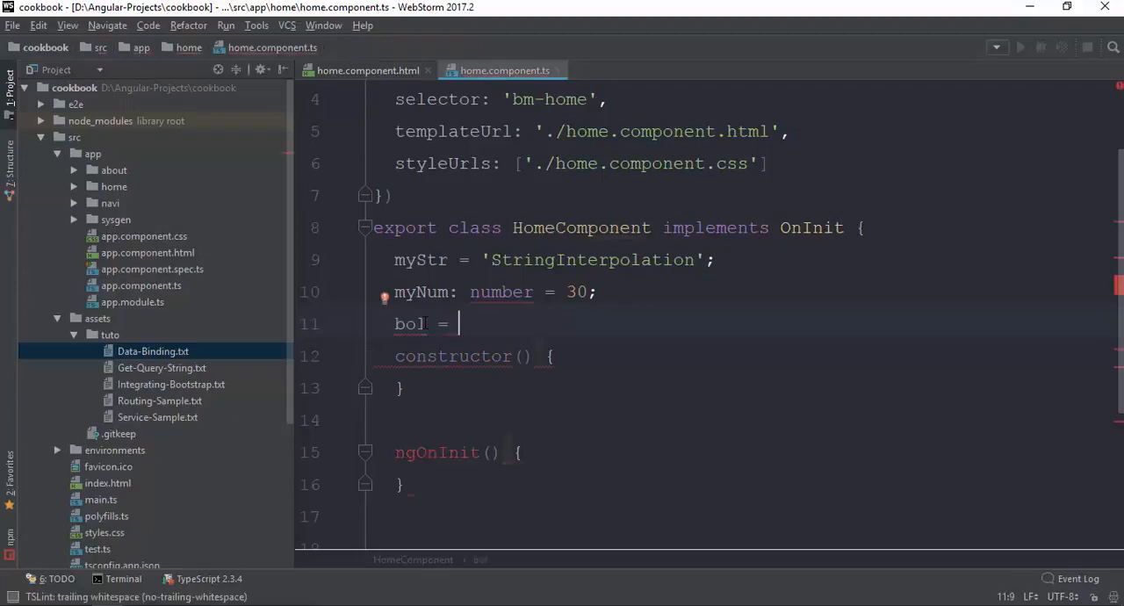
pyautogui.write('true;')
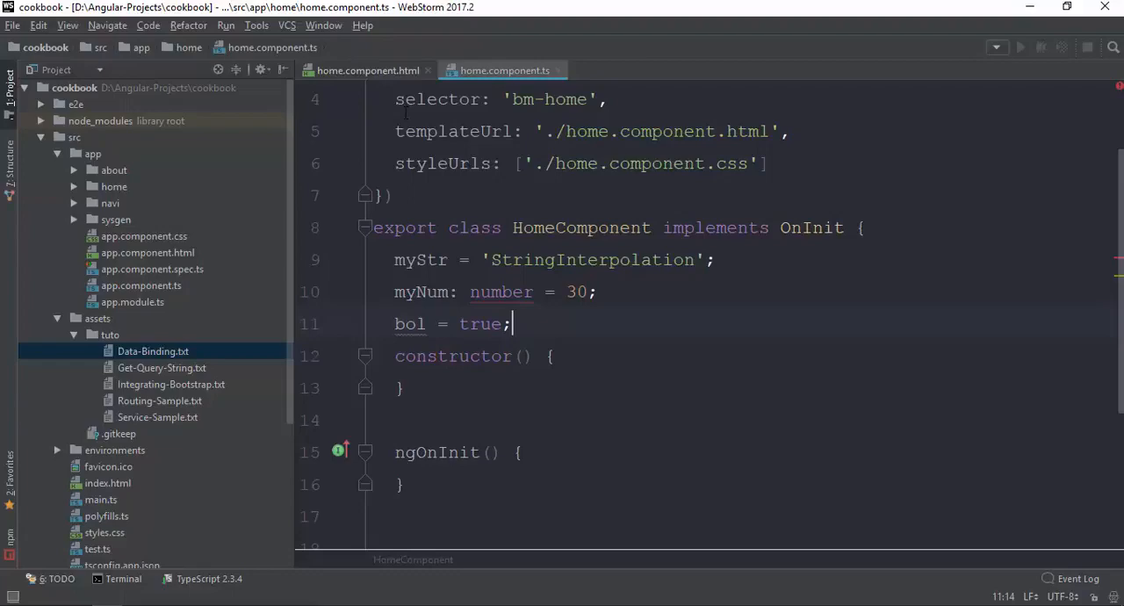
pyautogui.click(367, 70)
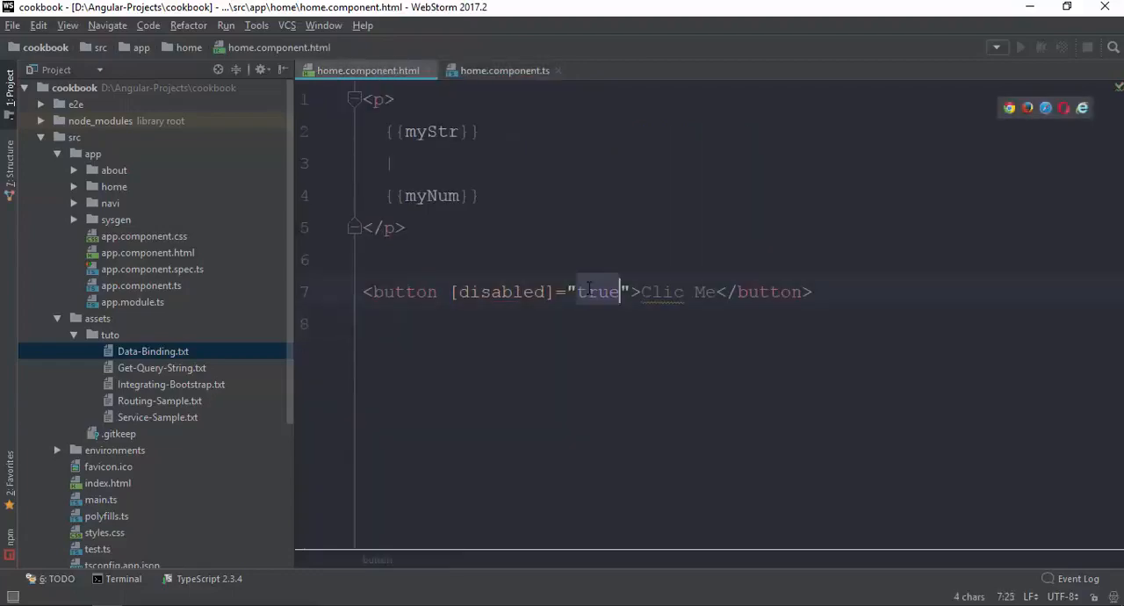
pyautogui.write('bol')
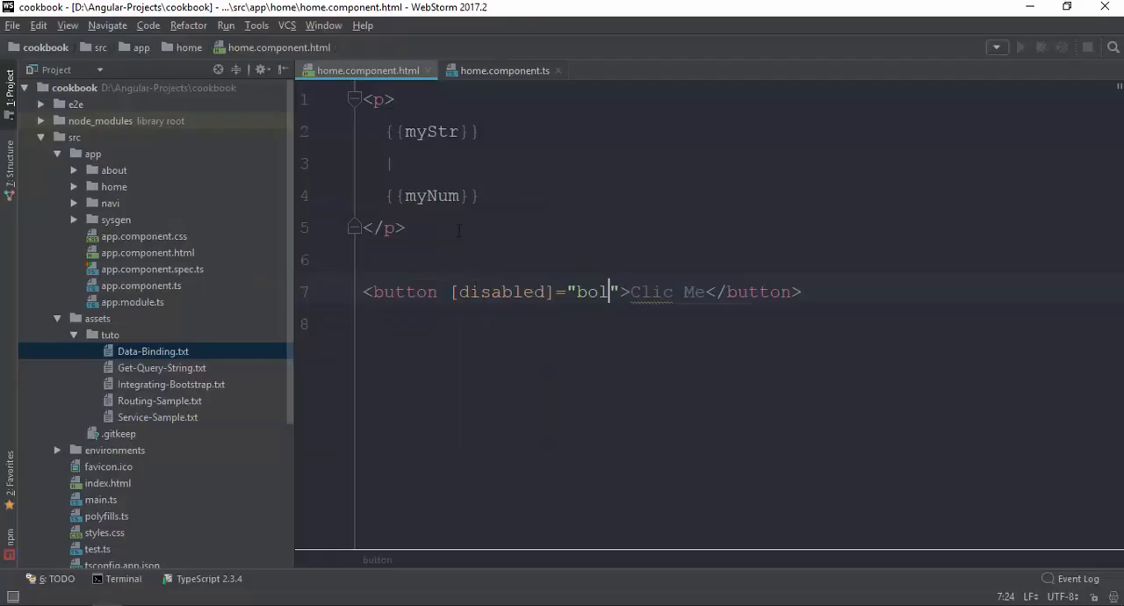
pyautogui.click(504, 71)
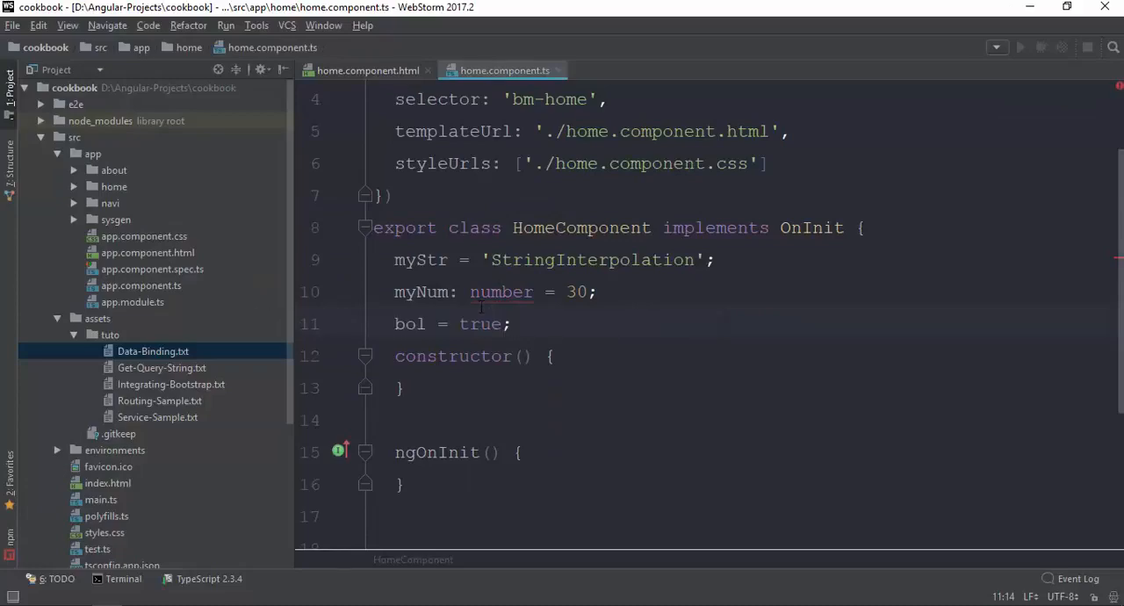
pyautogui.write('false')
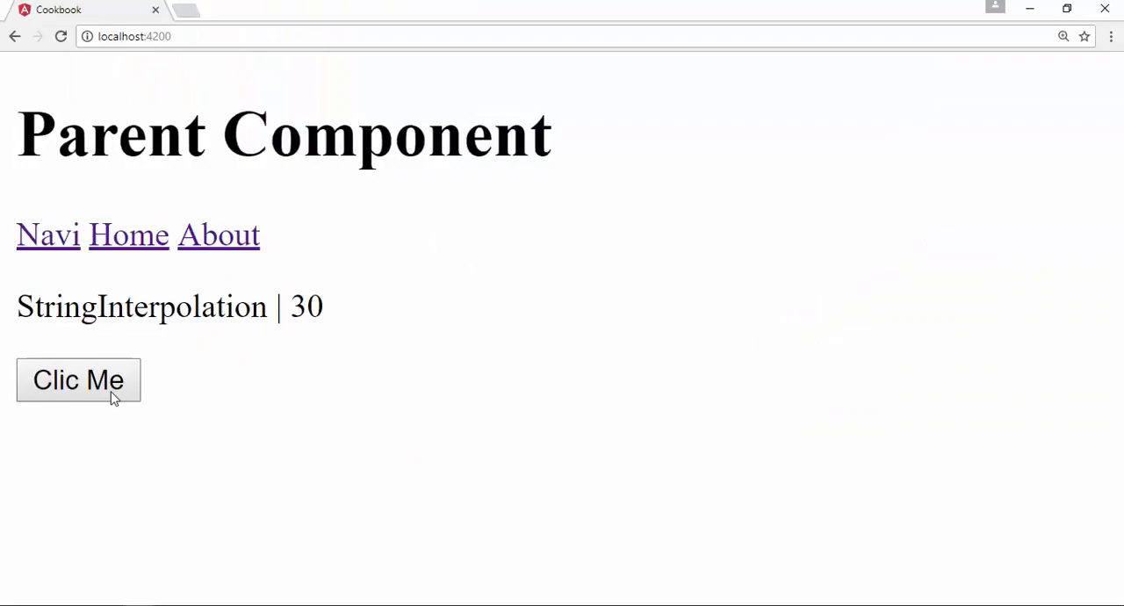
pyautogui.click(77, 379)
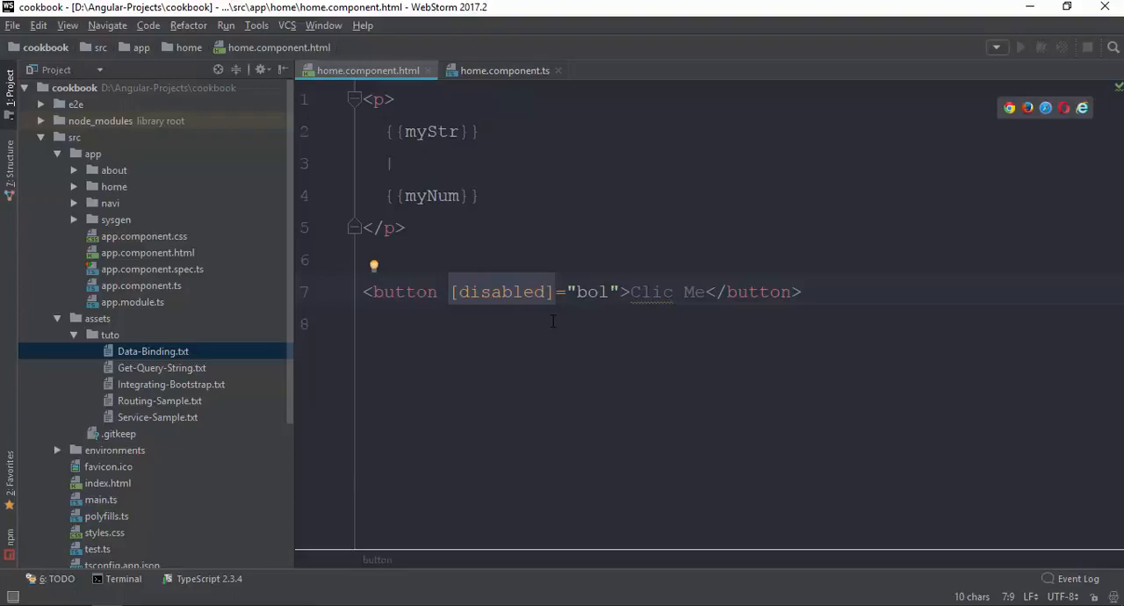
pyautogui.moveTo(466, 310)
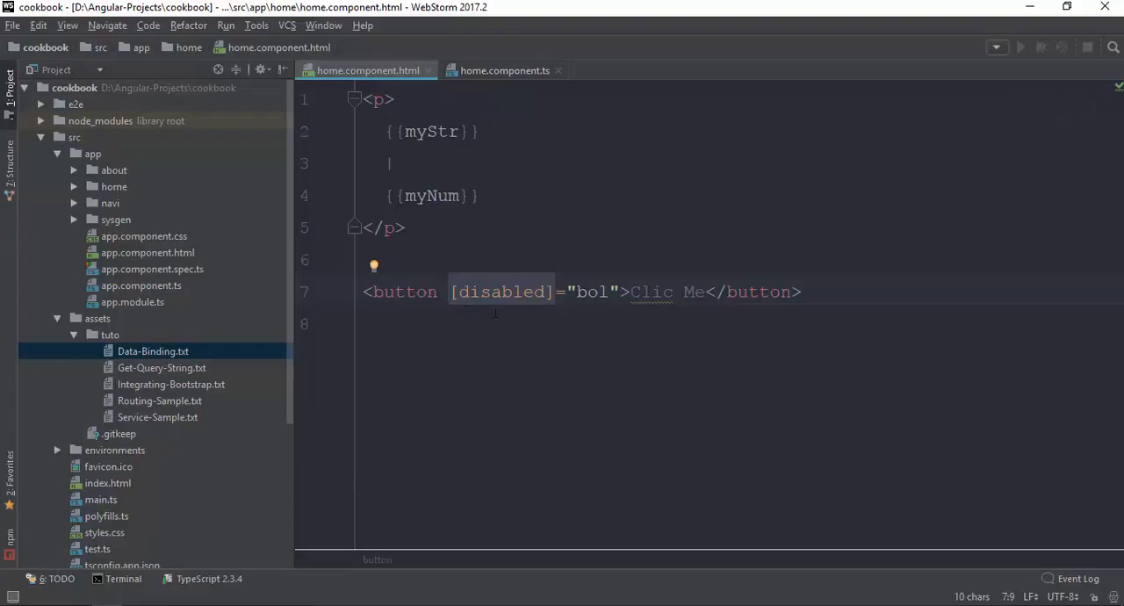
# Step: Add an <input type="text"> whose value interpolates {{myStr}} from the component
pyautogui.write('input type="text">')
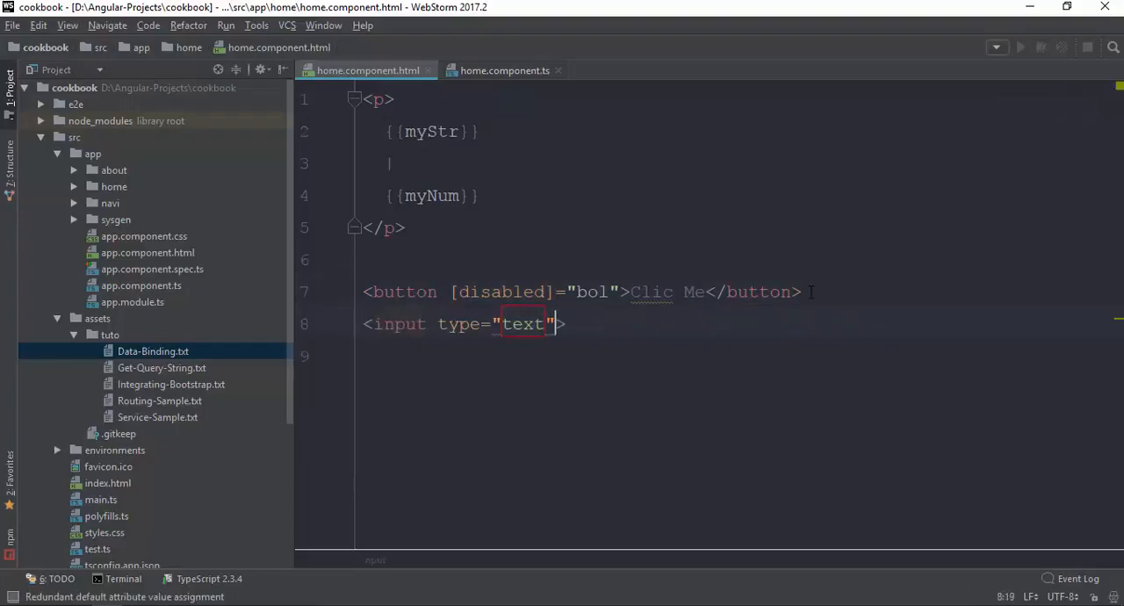
pyautogui.write('value=""')
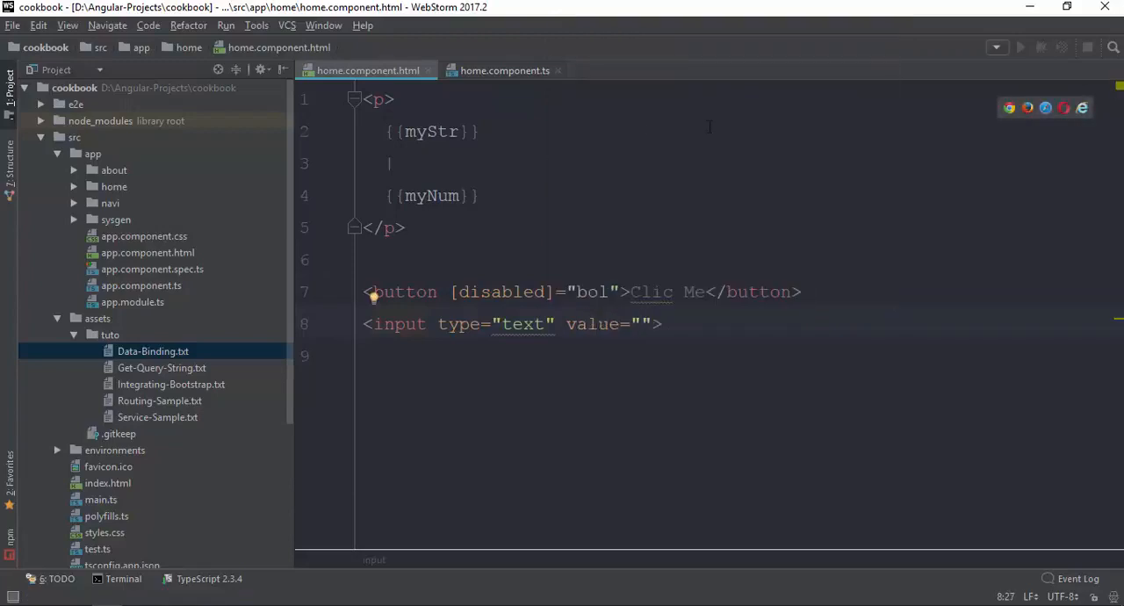
pyautogui.click(504, 70)
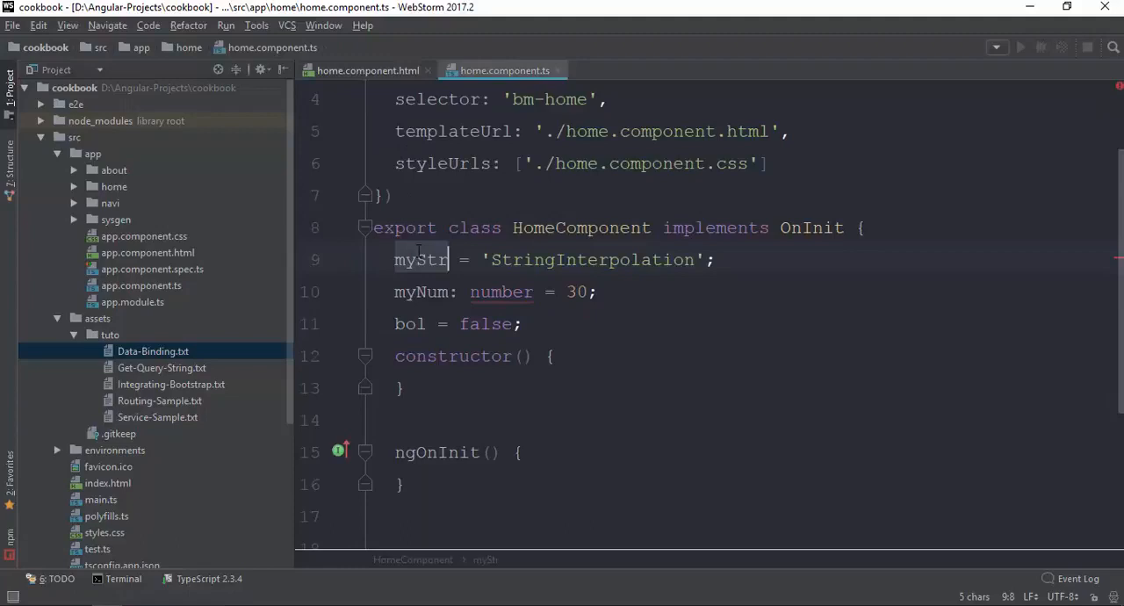
pyautogui.click(367, 70)
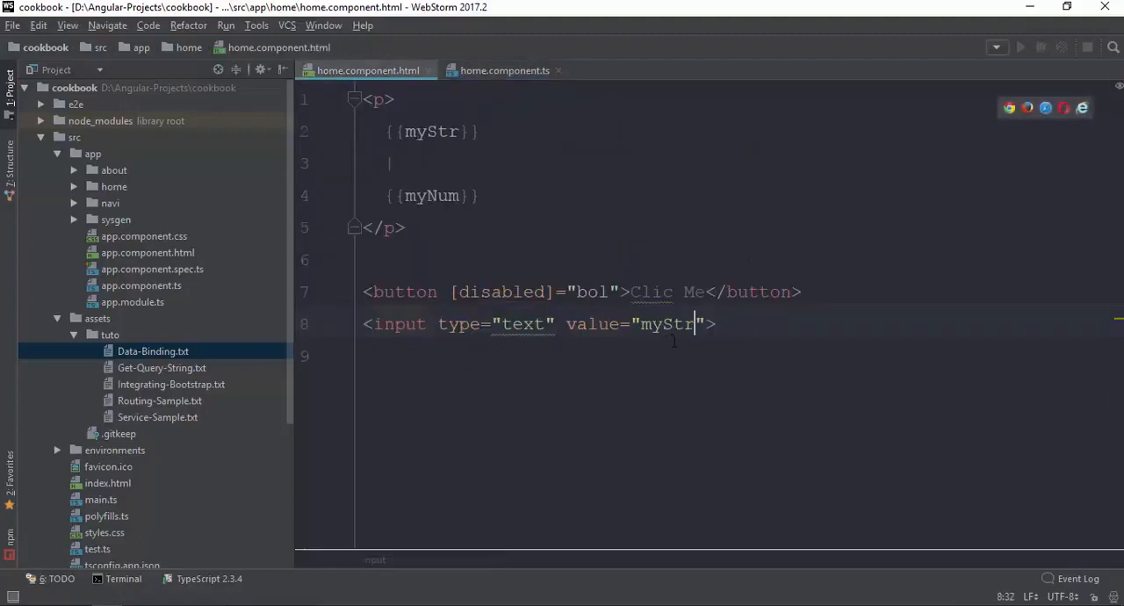
pyautogui.write('{}')
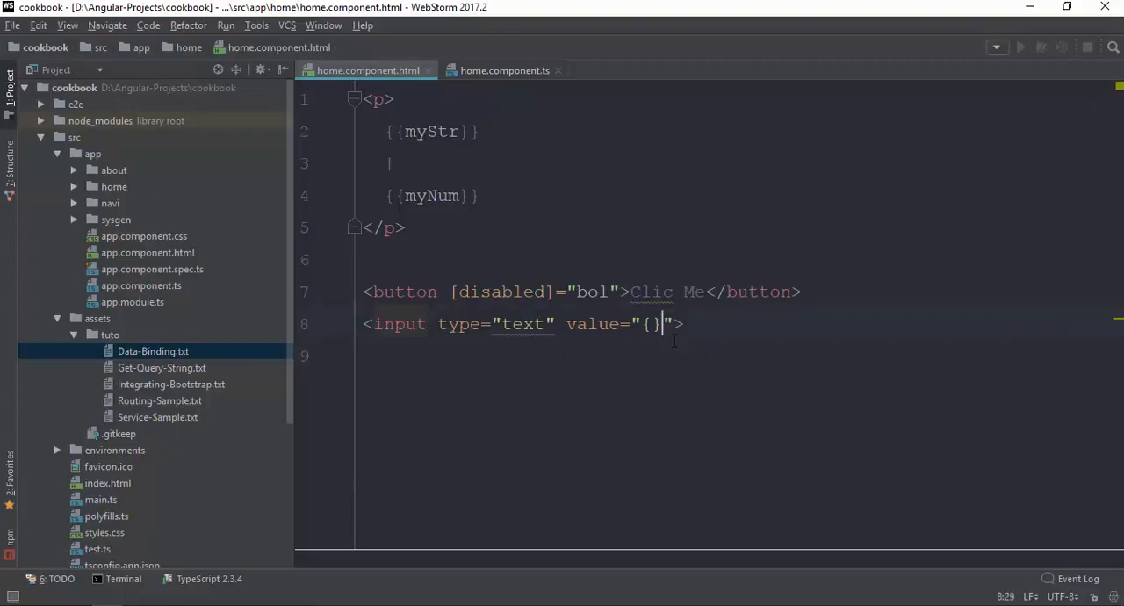
pyautogui.write('myStr}')
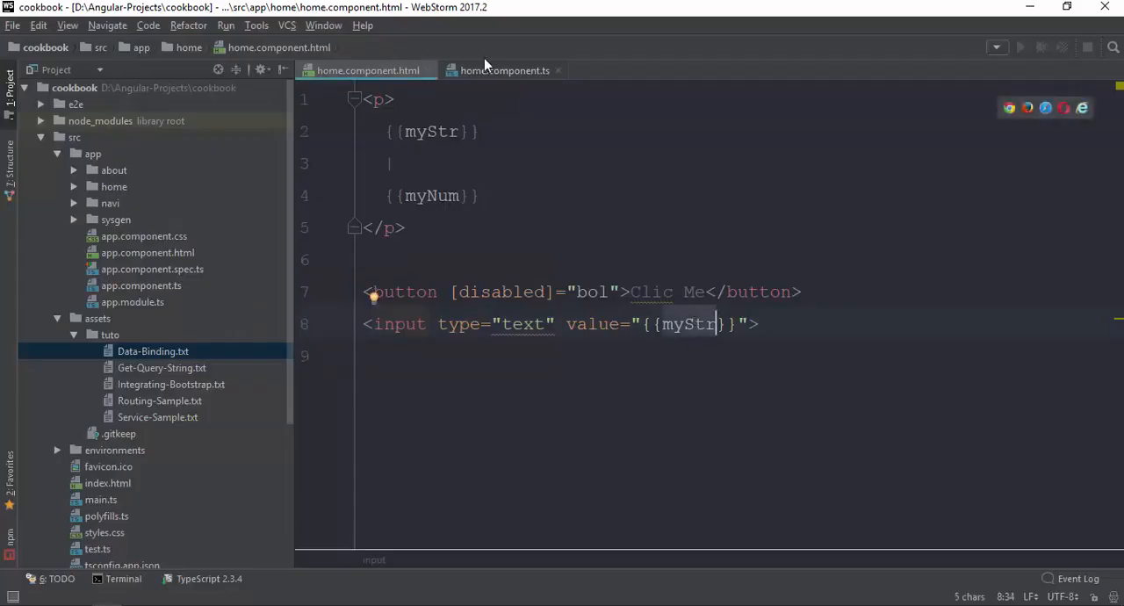
# Step: Check the myStr field in HomeComponent and begin converting value to a [value] property binding
pyautogui.click(502, 71)
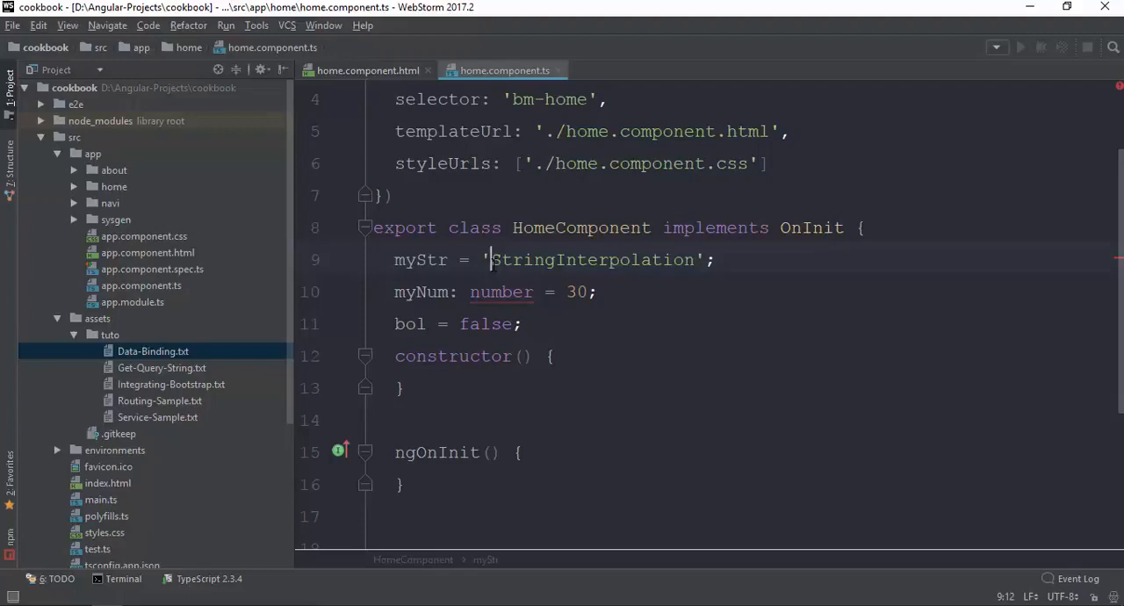
pyautogui.click(367, 70)
pyautogui.write('<input type="text" value="myStr}}">')
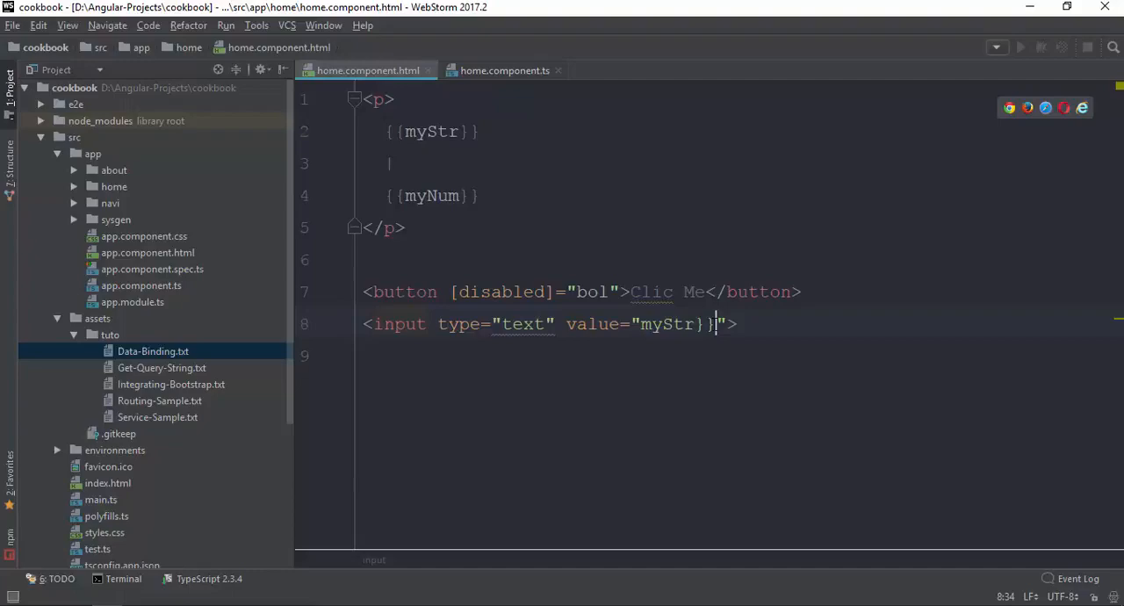
pyautogui.click(504, 70)
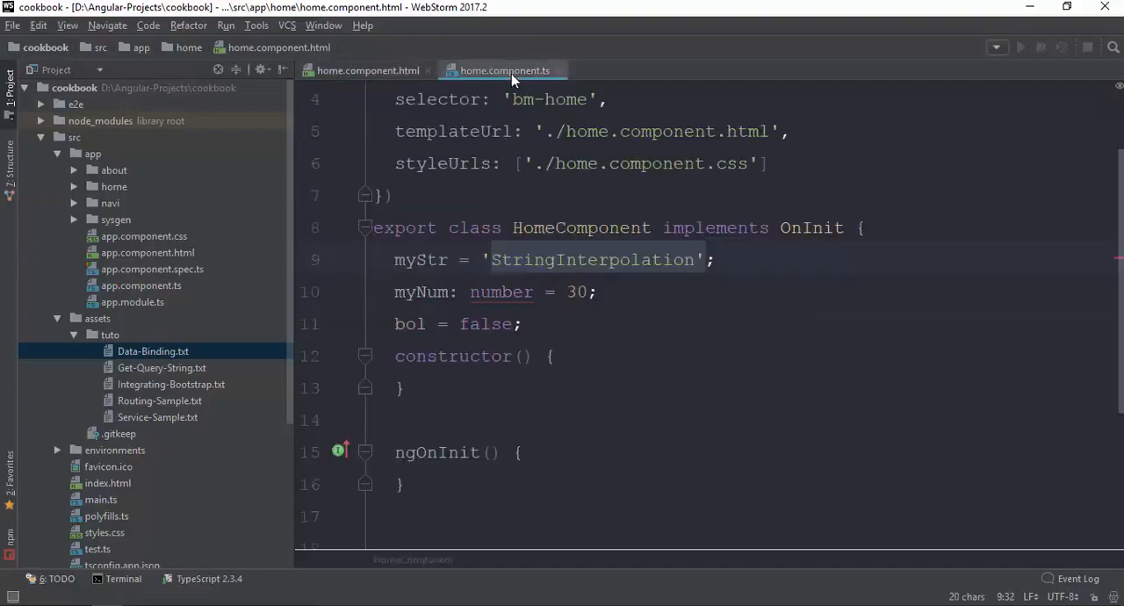
pyautogui.click(367, 70)
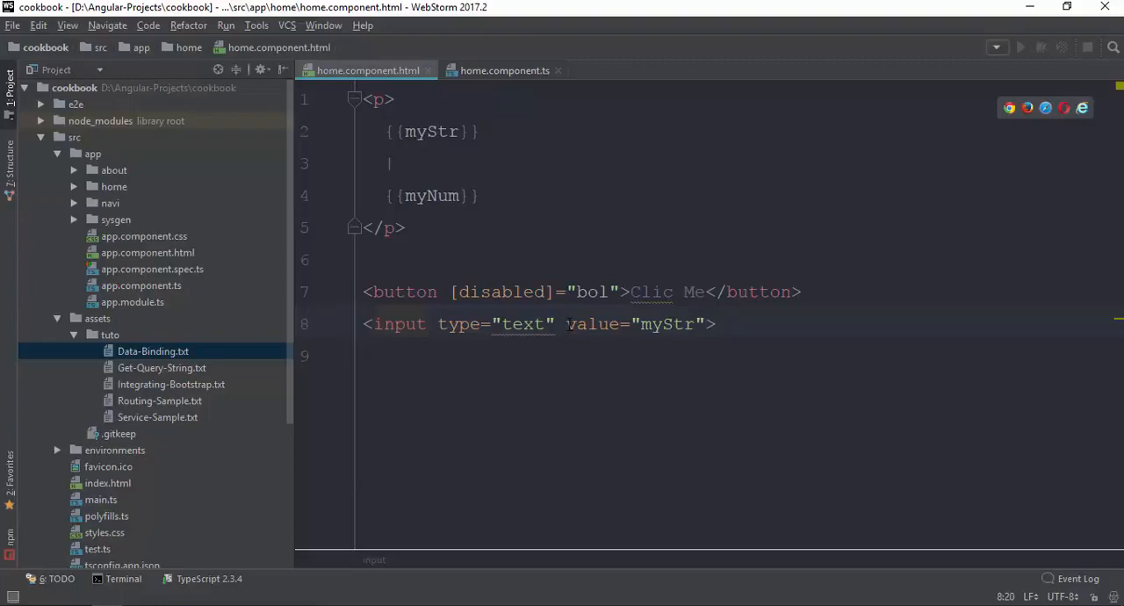
pyautogui.write('[')
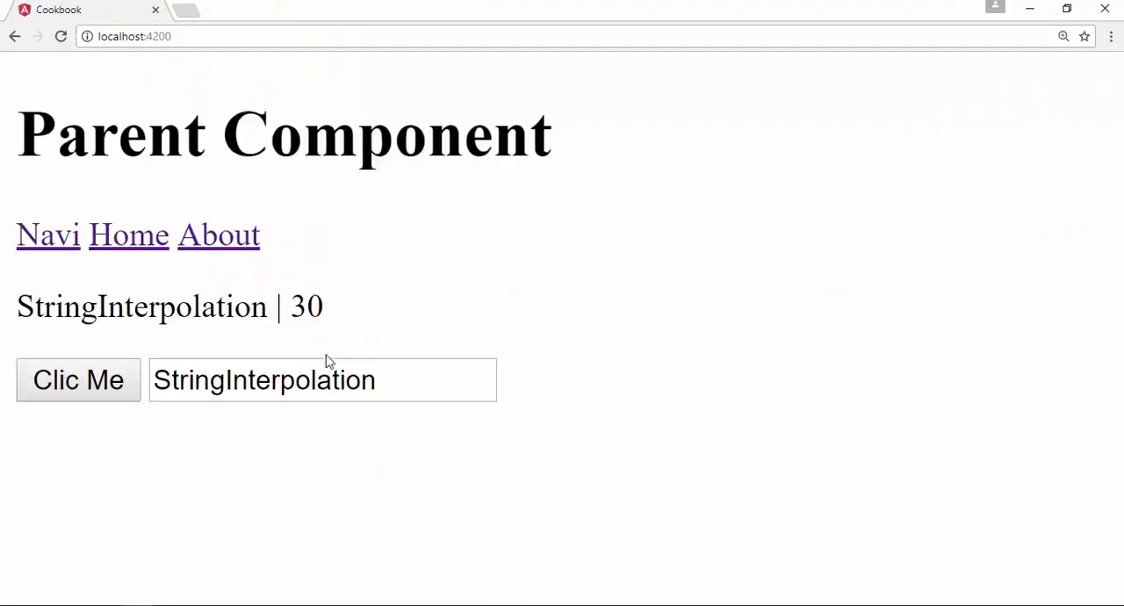
pyautogui.moveTo(343, 288)
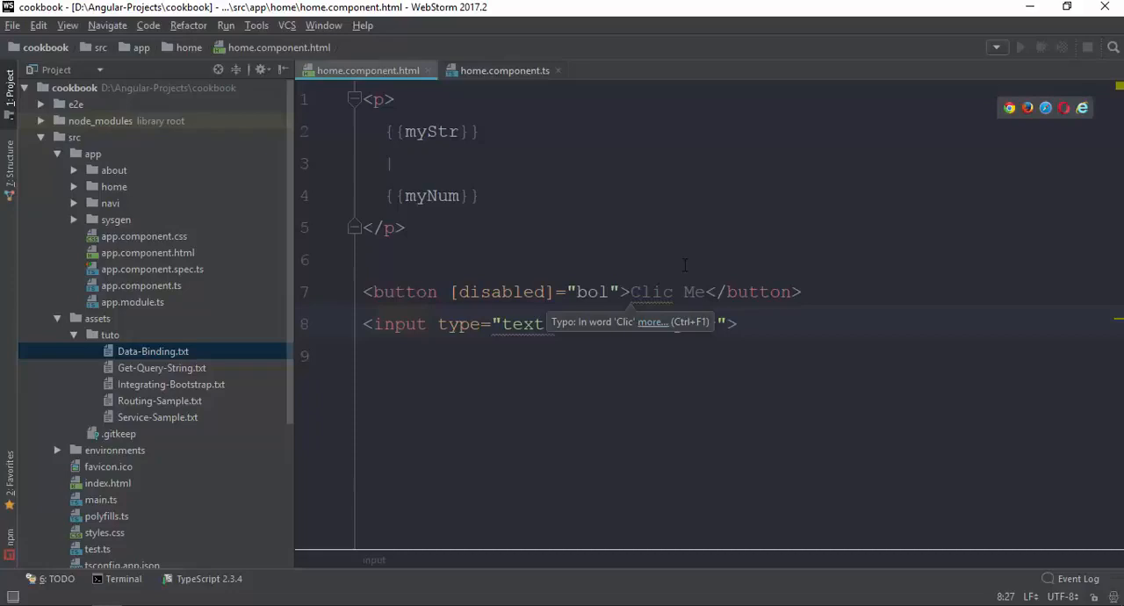
# Step: Bind the input's [value] to myStr and start an h1 with an [ngClass] object binding
pyautogui.write('[value]="myStr"')
pyautogui.click(739, 355)
pyautogui.write('<h1></h1>')
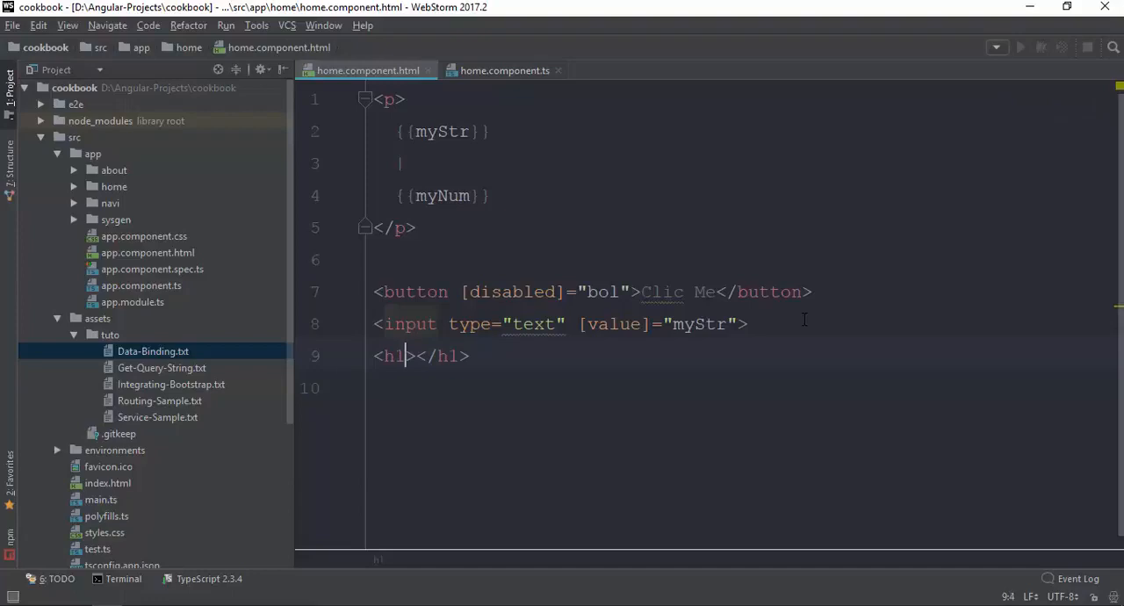
pyautogui.write('[')
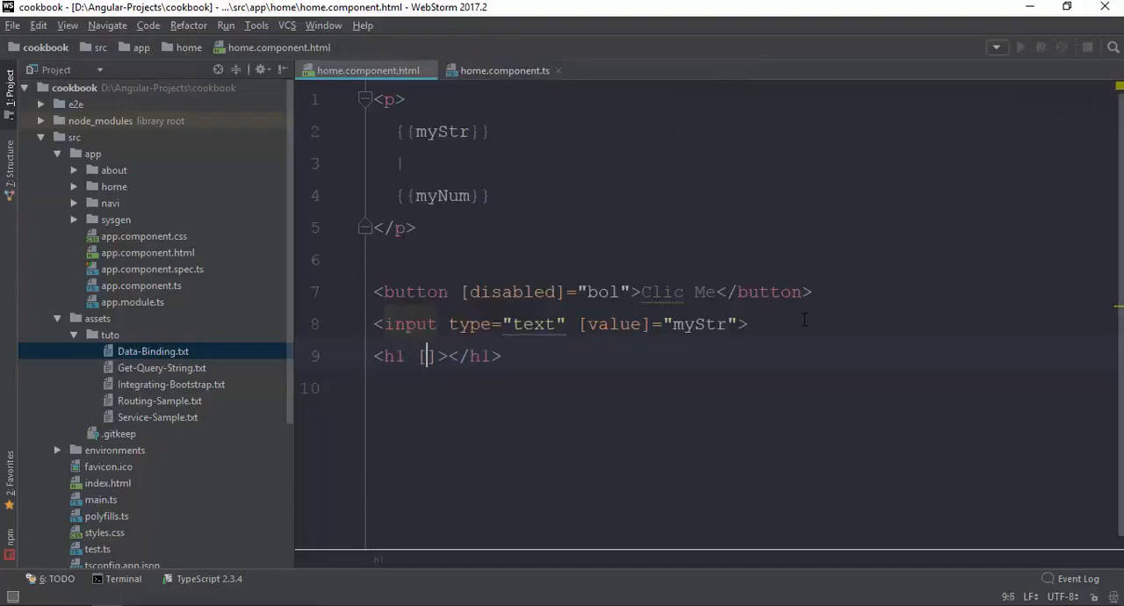
pyautogui.write('ngClas')
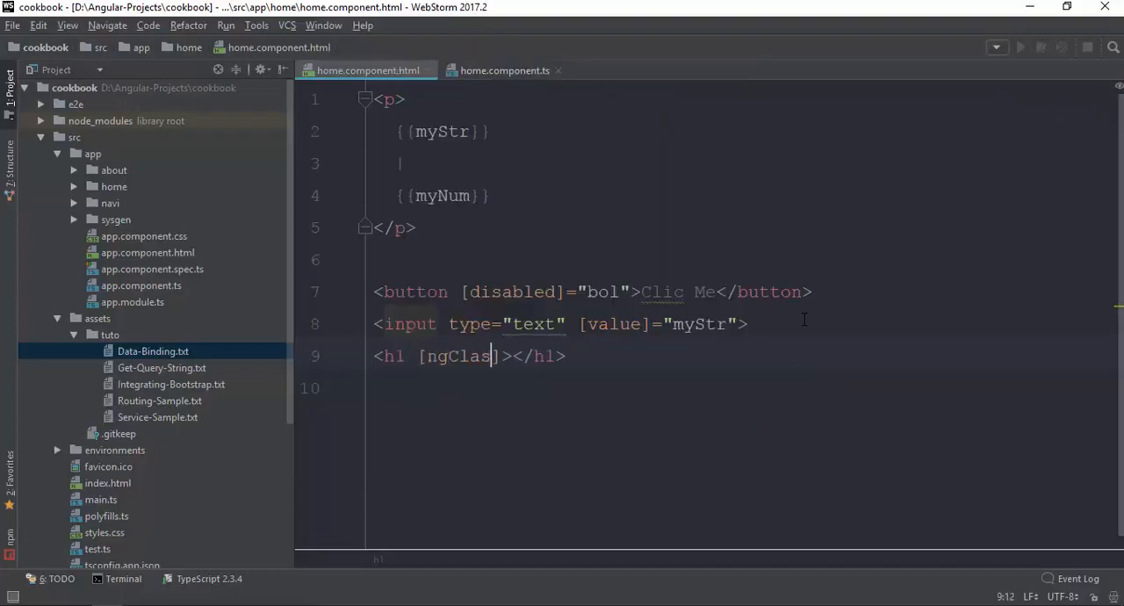
pyautogui.write('s]=""')
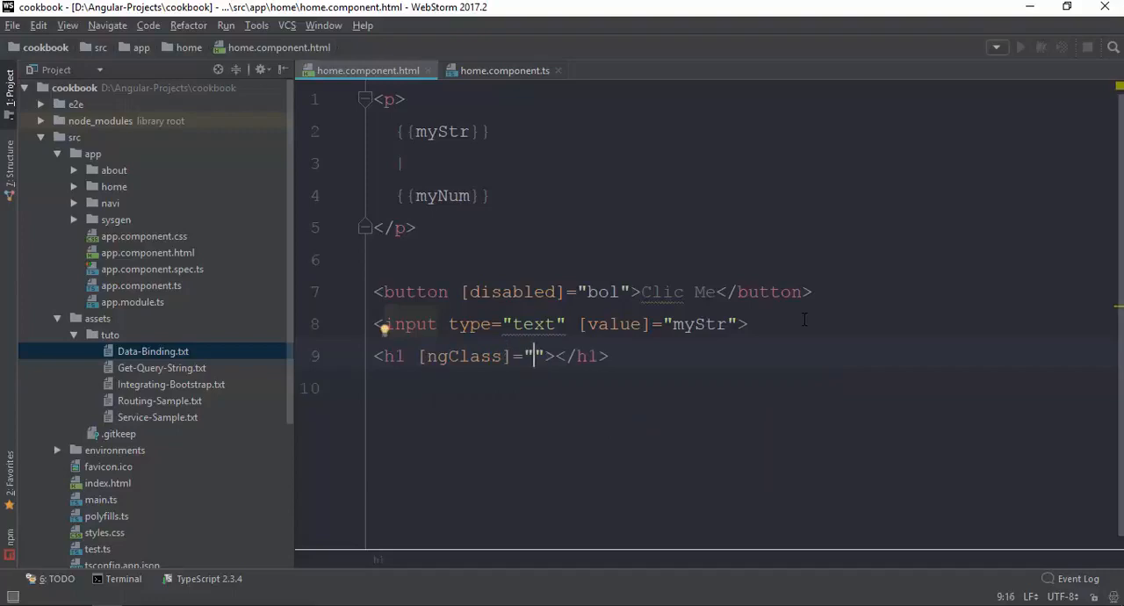
pyautogui.write('{}')
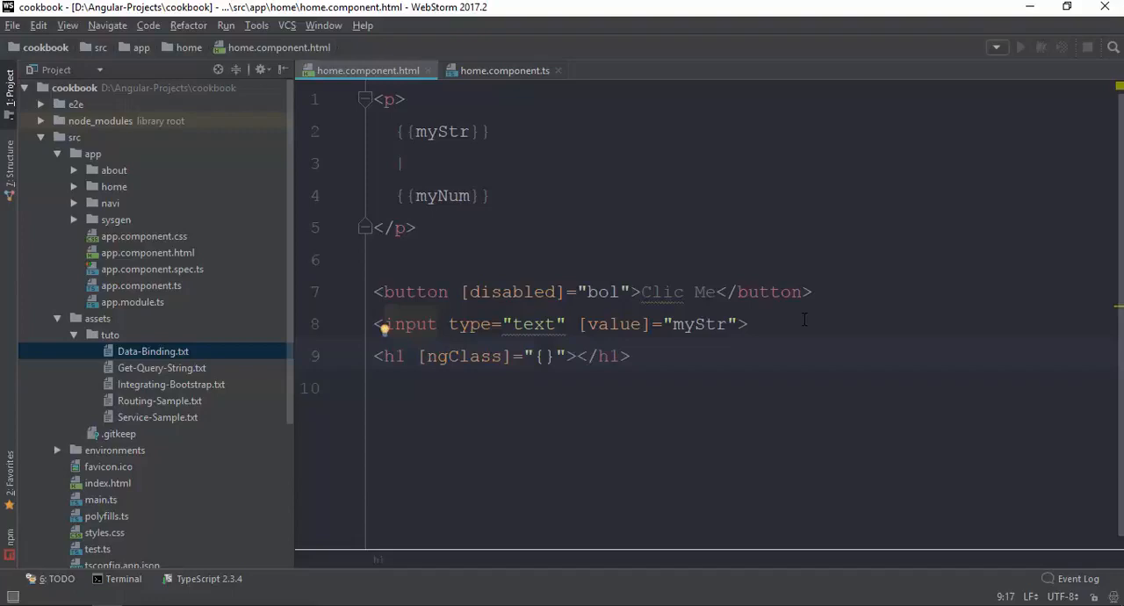
# Step: Set the ngClass object to {redColor:false} and give the h1 the text Hello World!
pyautogui.write('read')
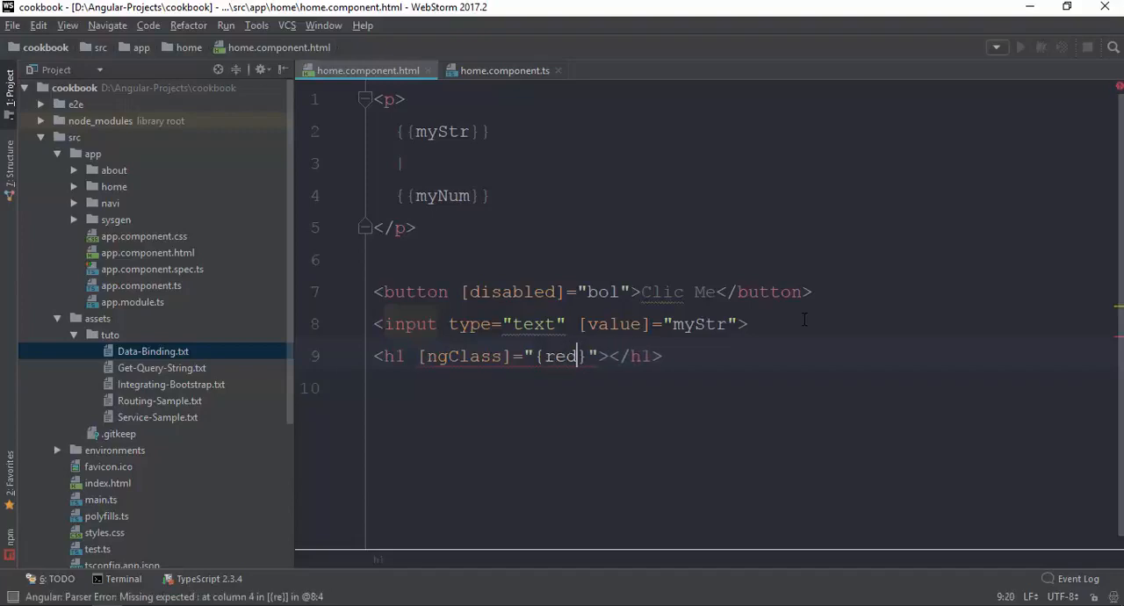
pyautogui.write('Color:')
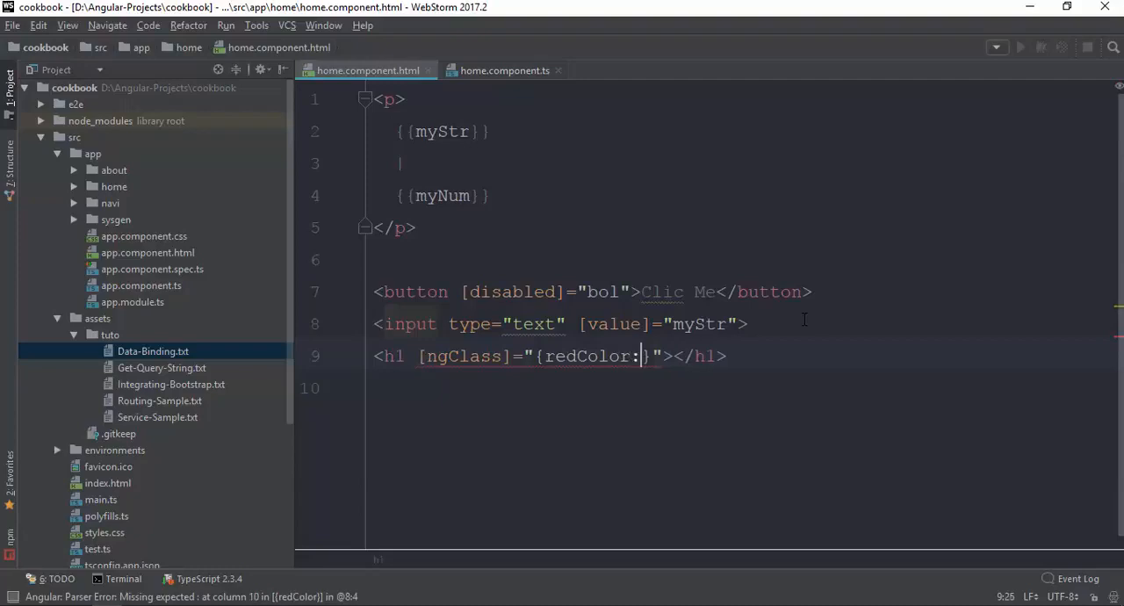
pyautogui.write('fas')
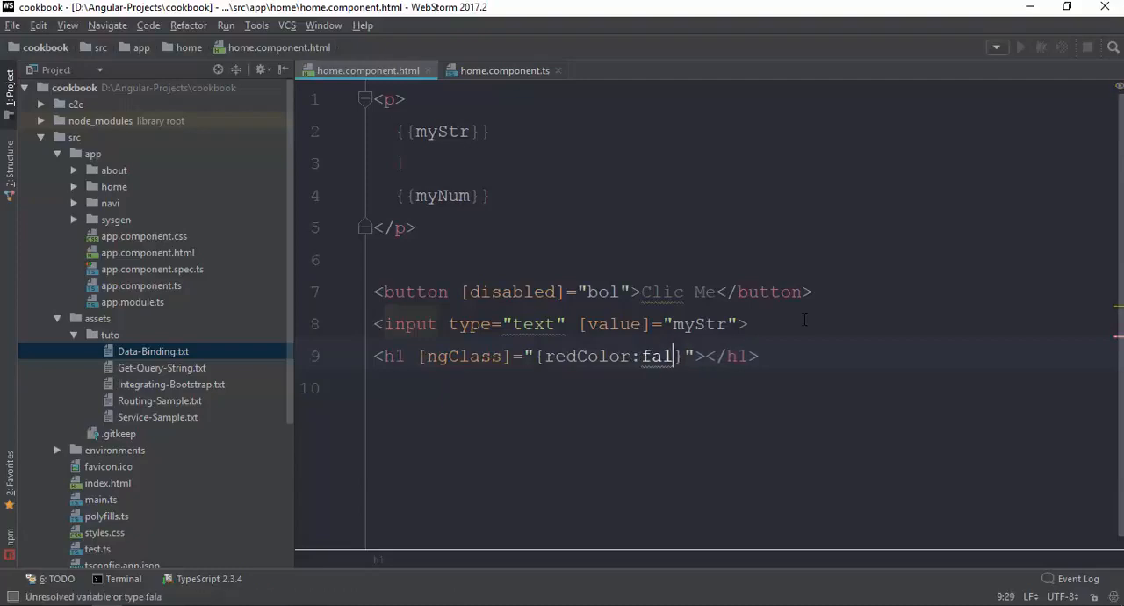
pyautogui.write('se')
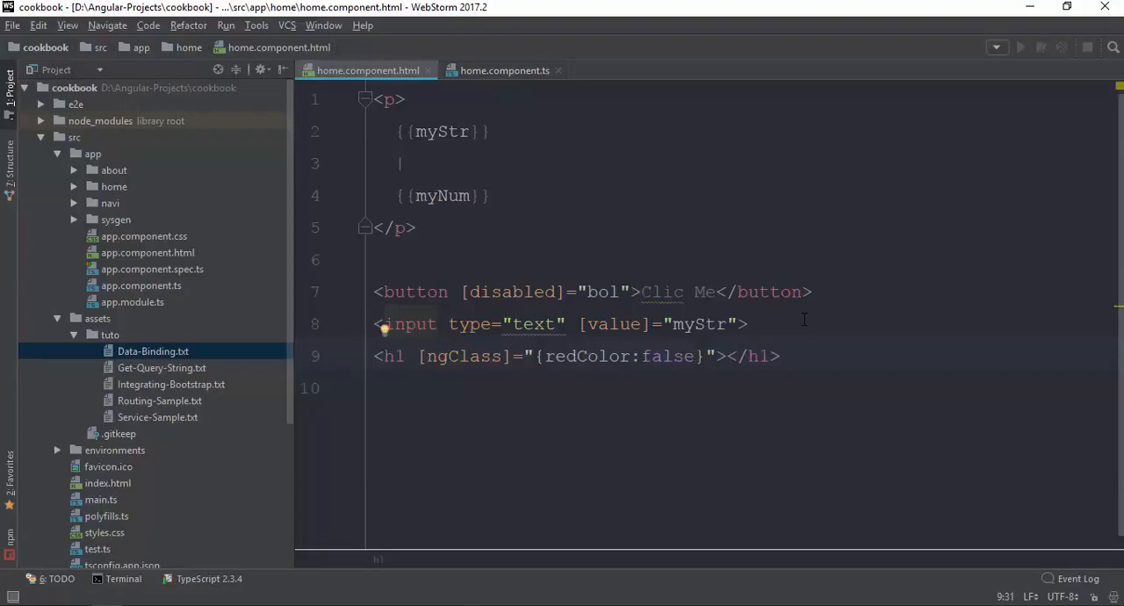
pyautogui.click(727, 356)
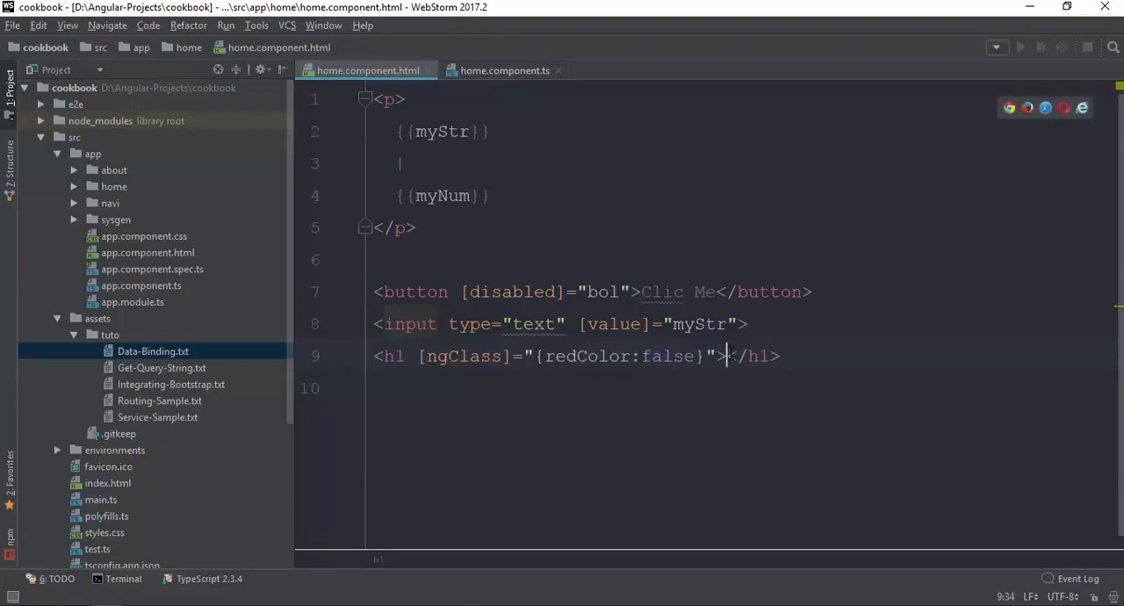
pyautogui.write('Hello WO')
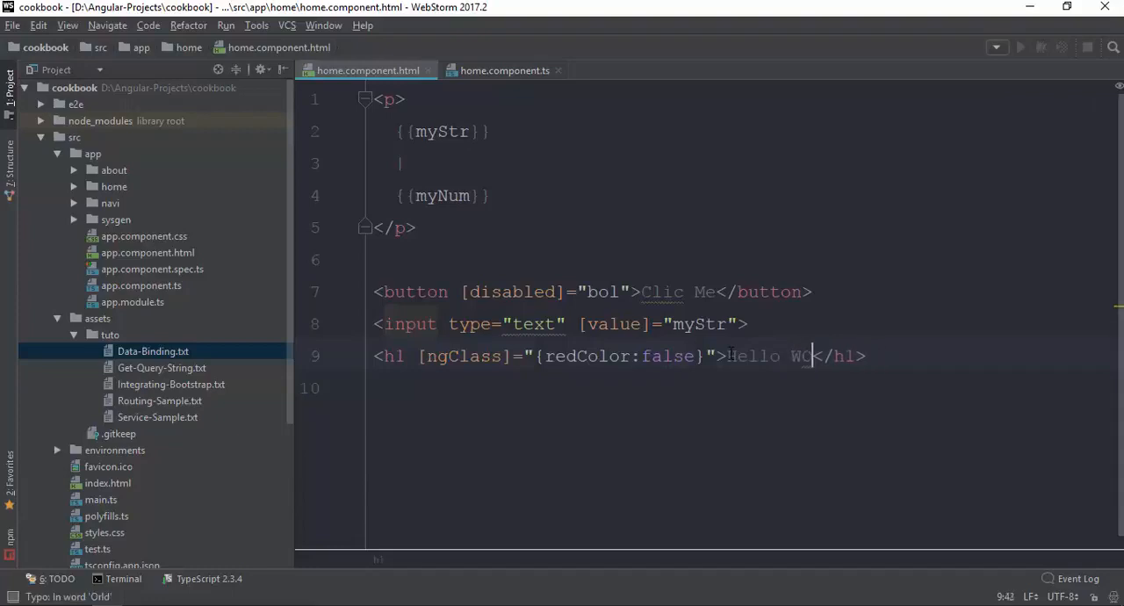
pyautogui.write('rld')
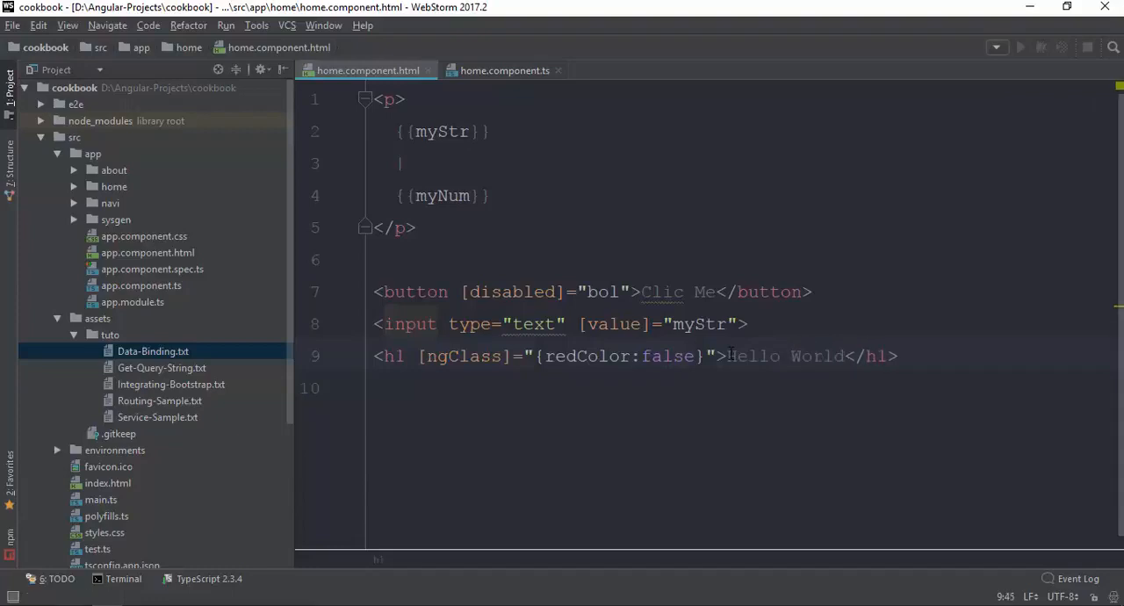
pyautogui.write('!')
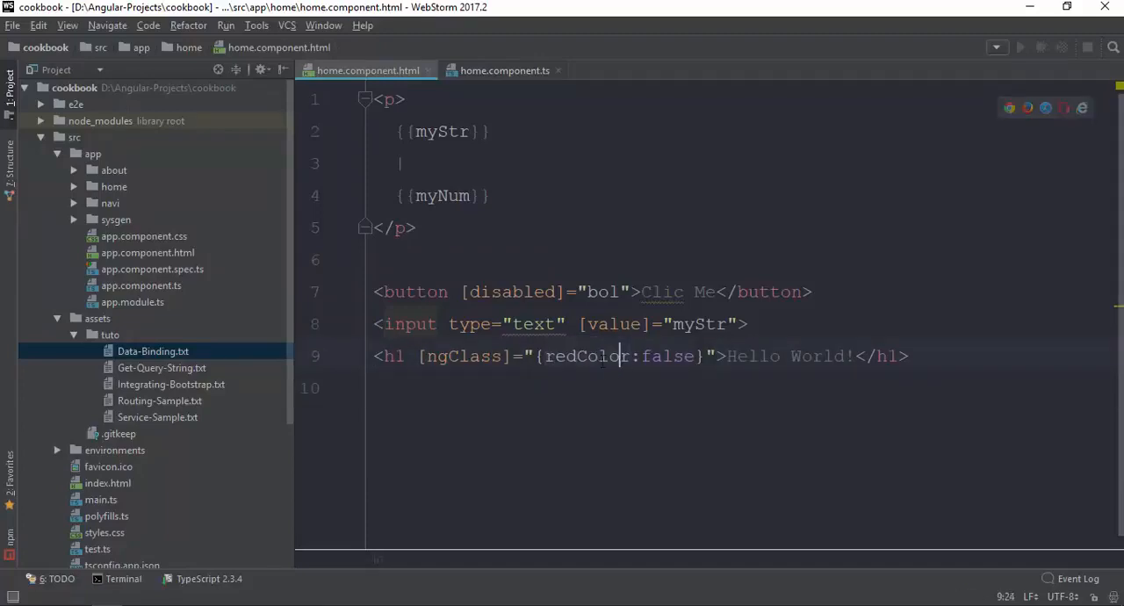
# Step: Define .redColor { color:red; } in home.component.css and return to the template
pyautogui.doubleClick(579, 357)
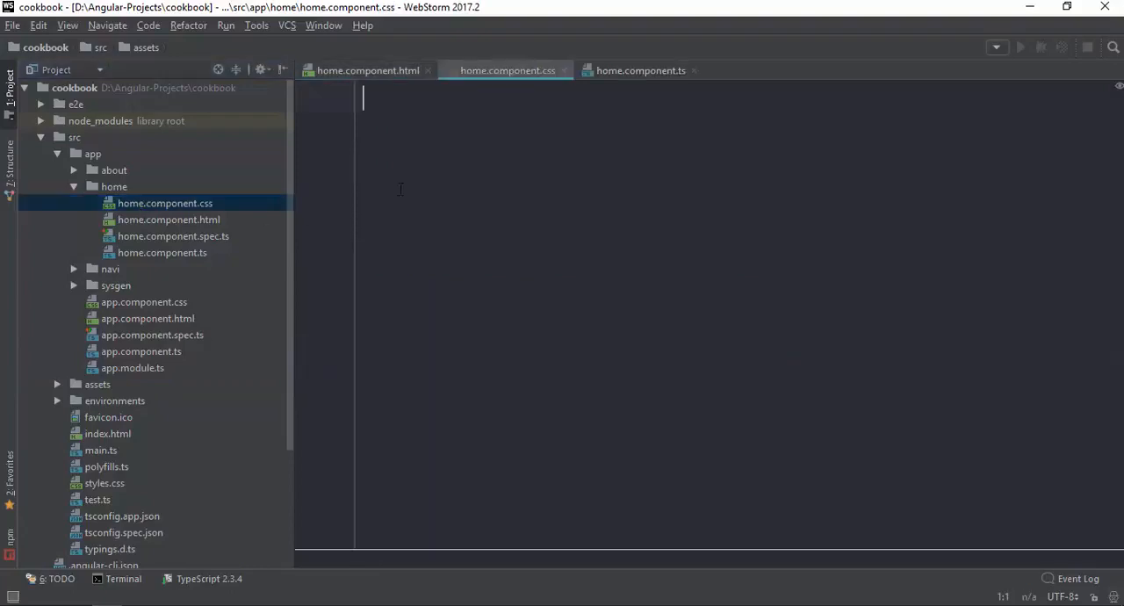
pyautogui.write('.rea')
pyautogui.write('color:red;')
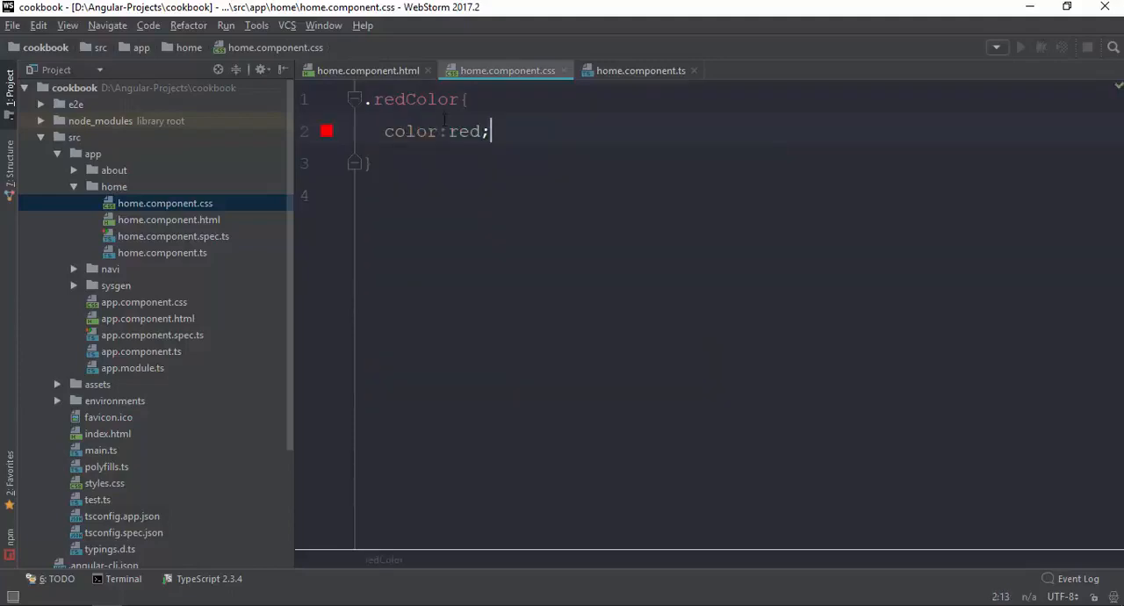
pyautogui.click(367, 70)
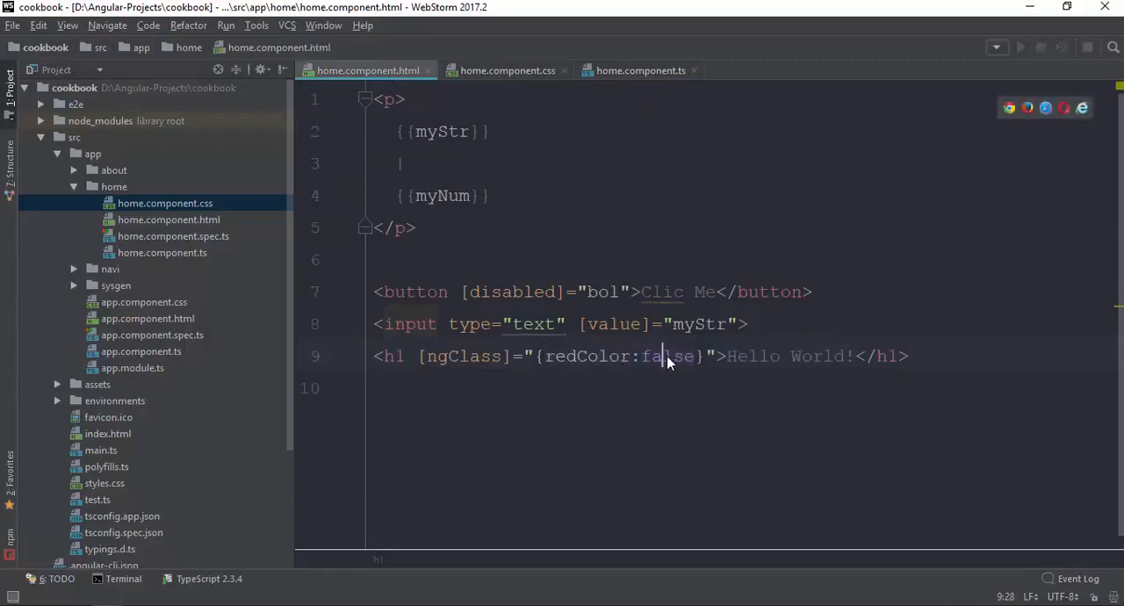
pyautogui.moveTo(660, 368)
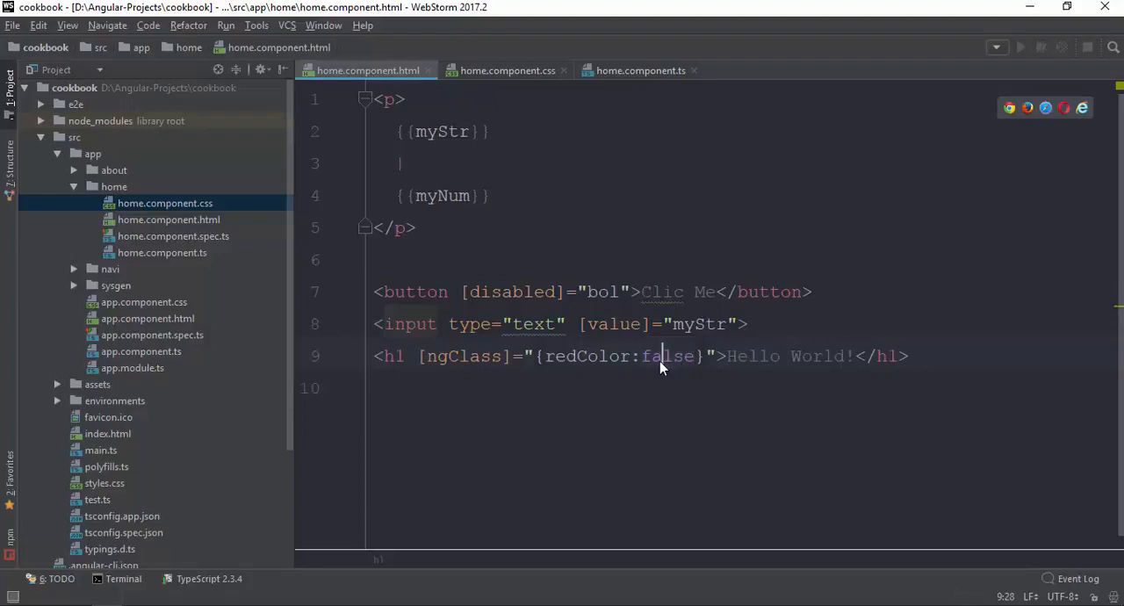
# Step: Edit the h1's ngClass binding so redColor is driven by the bol property
pyautogui.click(695, 357)
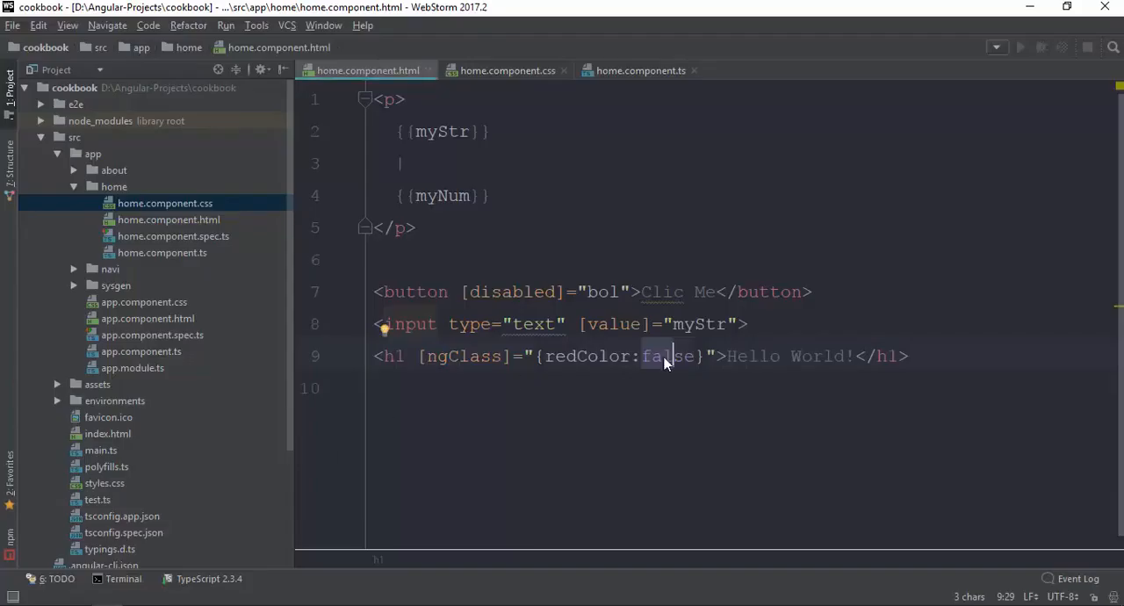
pyautogui.write('true')
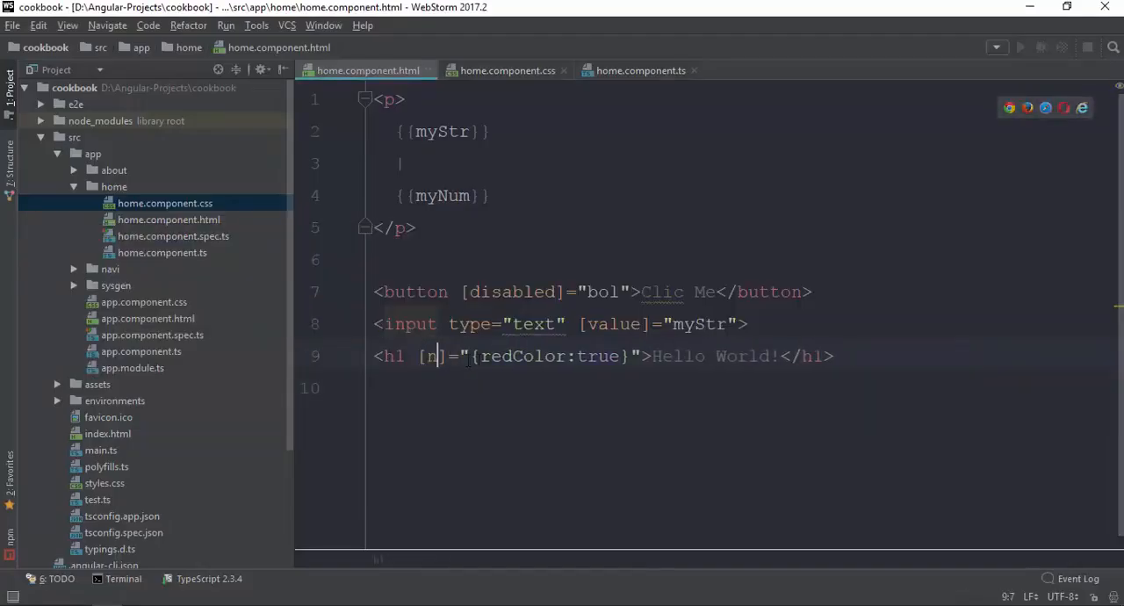
pyautogui.write('gCl')
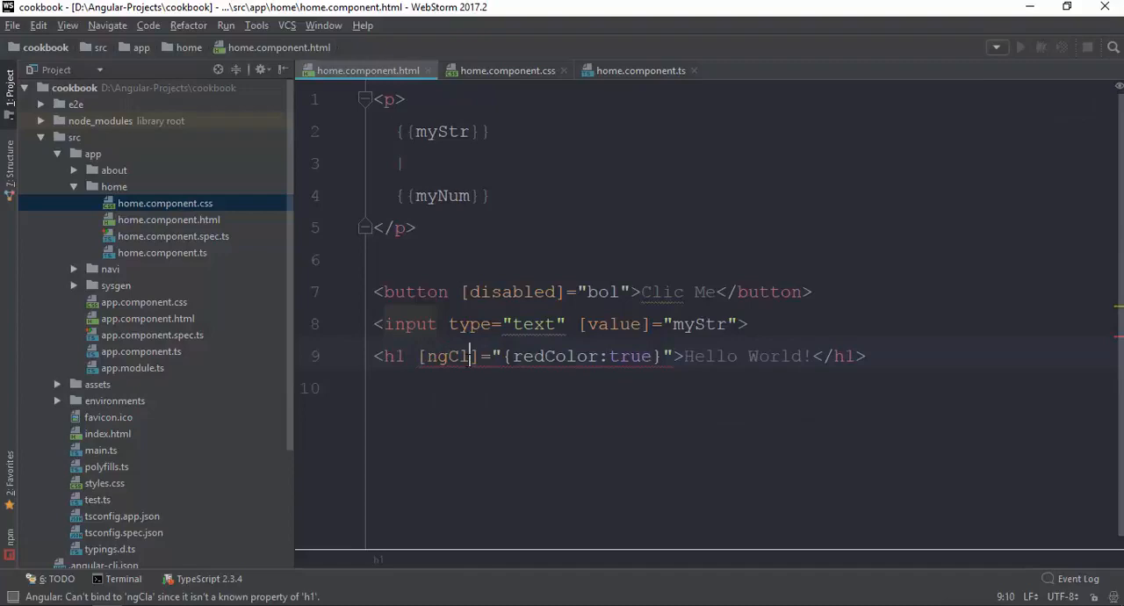
pyautogui.write('ss')
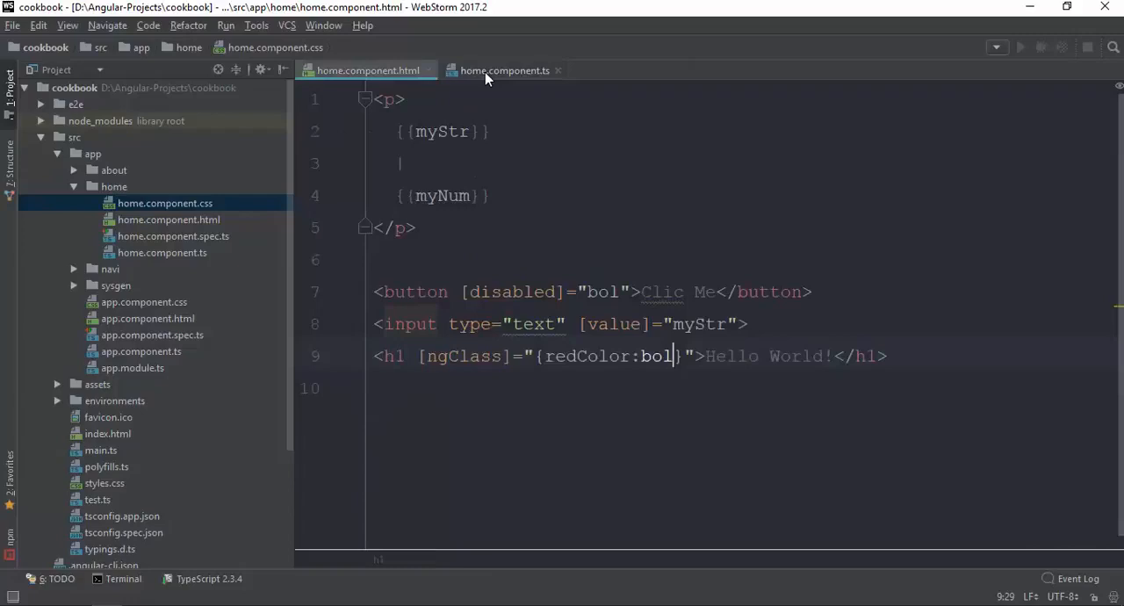
# Step: Set bol = true in HomeComponent so Hello World! renders red in Chrome
pyautogui.click(506, 70)
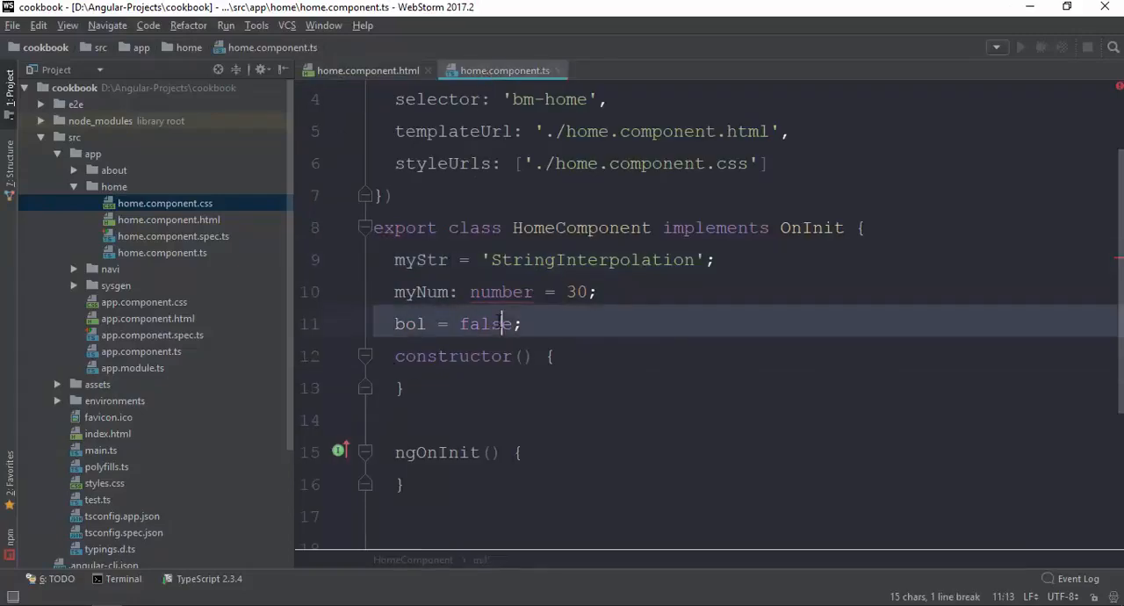
pyautogui.write('tr')
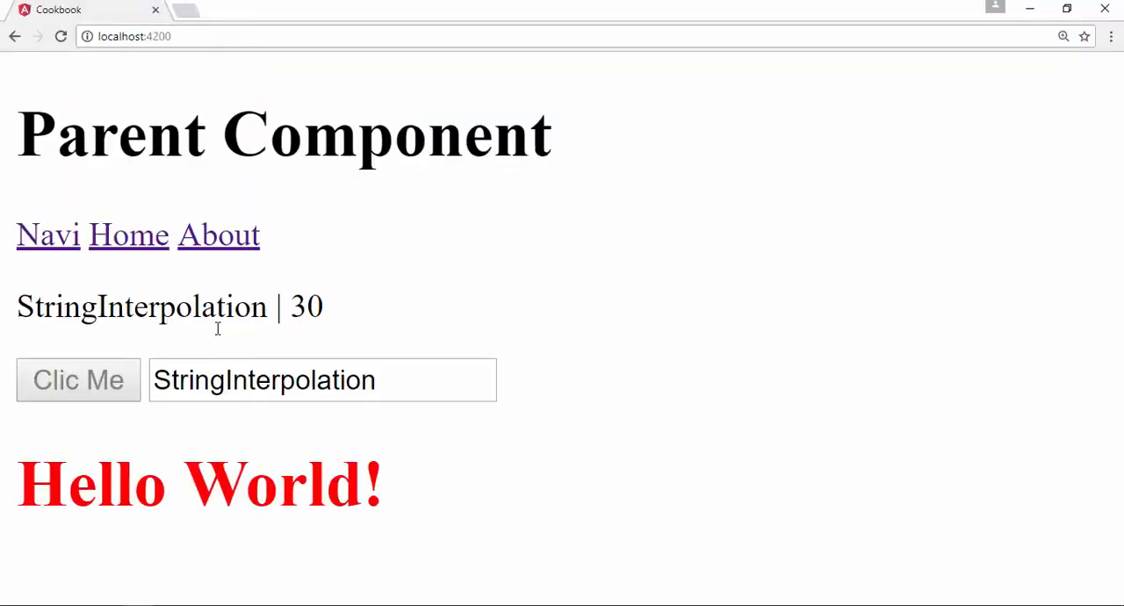
pyautogui.tripleClick(201, 483)
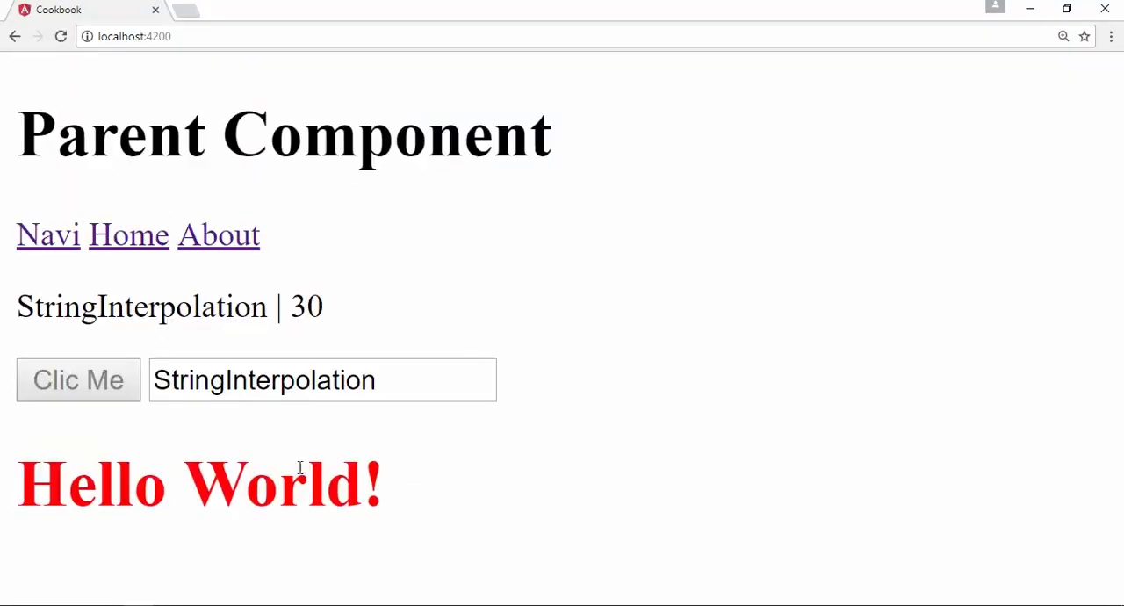
pyautogui.press('alt+tab')
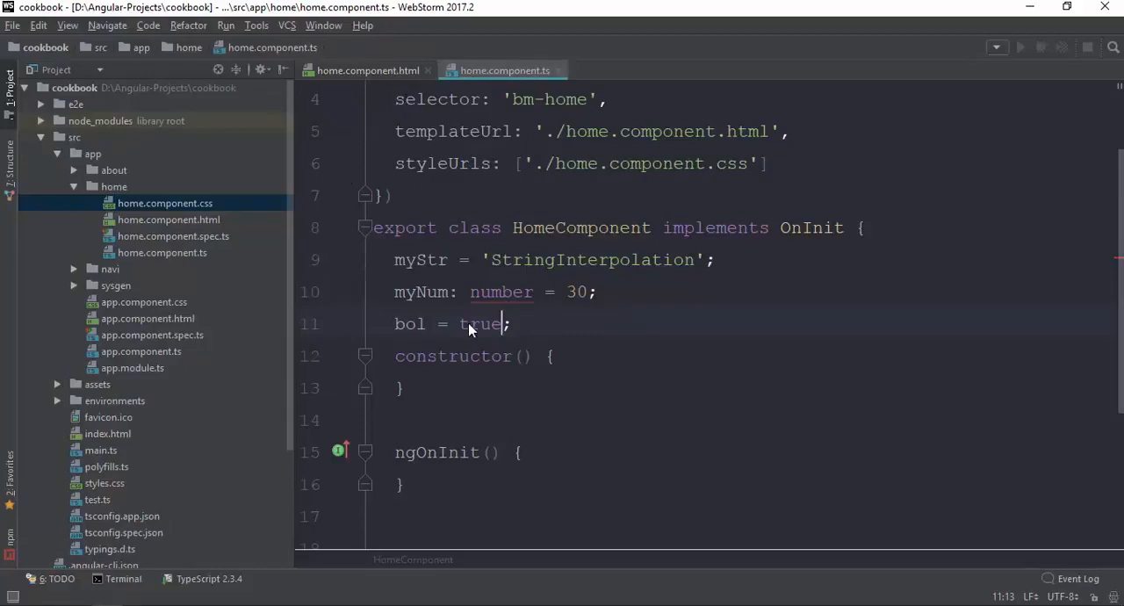
# Step: Re-enter [ngClass]="{redColor:bol}" on the h1 line of home.component.html
pyautogui.click(367, 70)
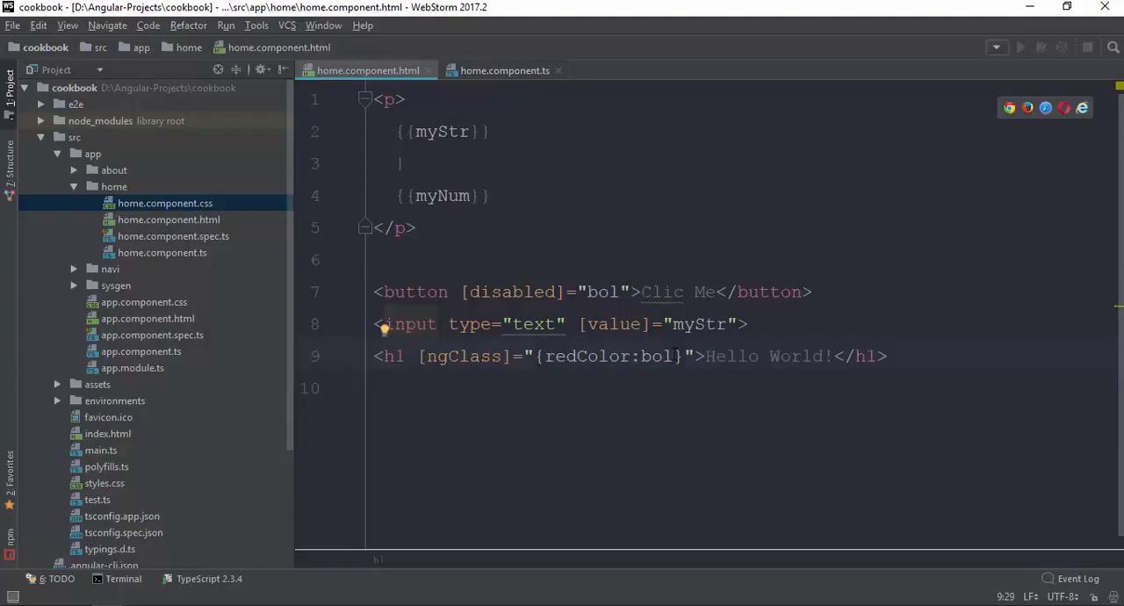
pyautogui.doubleClick(653, 357)
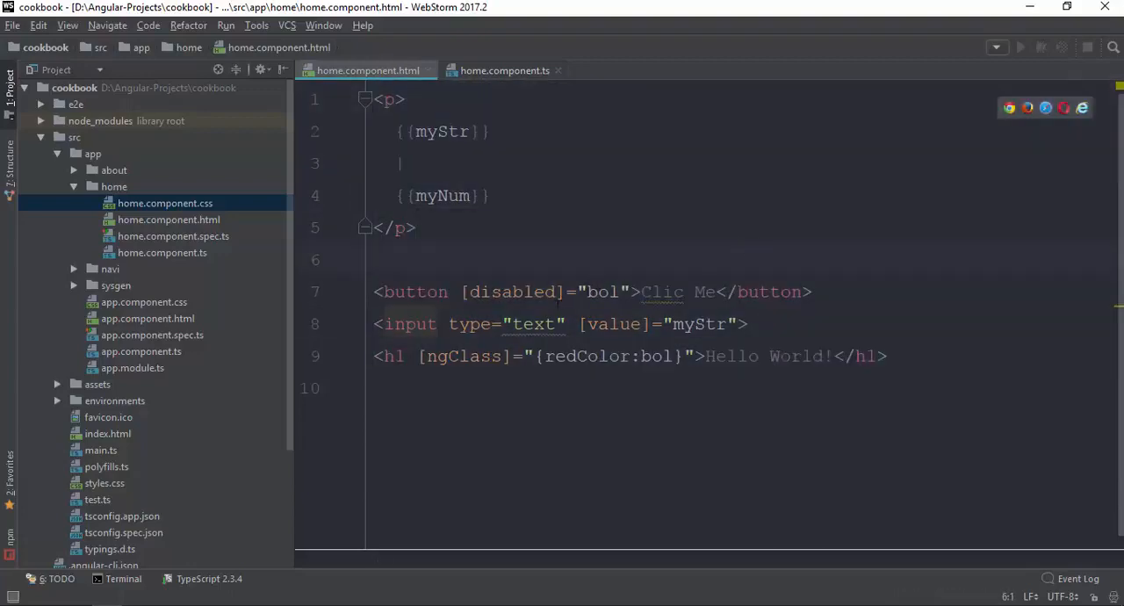
pyautogui.moveTo(527, 323)
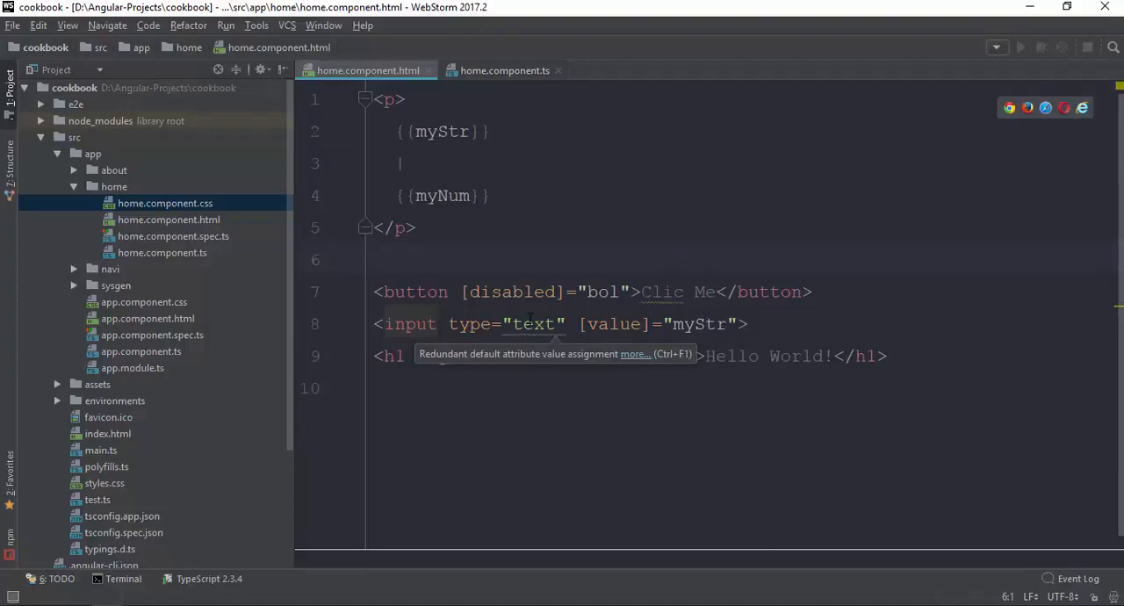
pyautogui.write('[ngClass]="{redColor:bol}"')
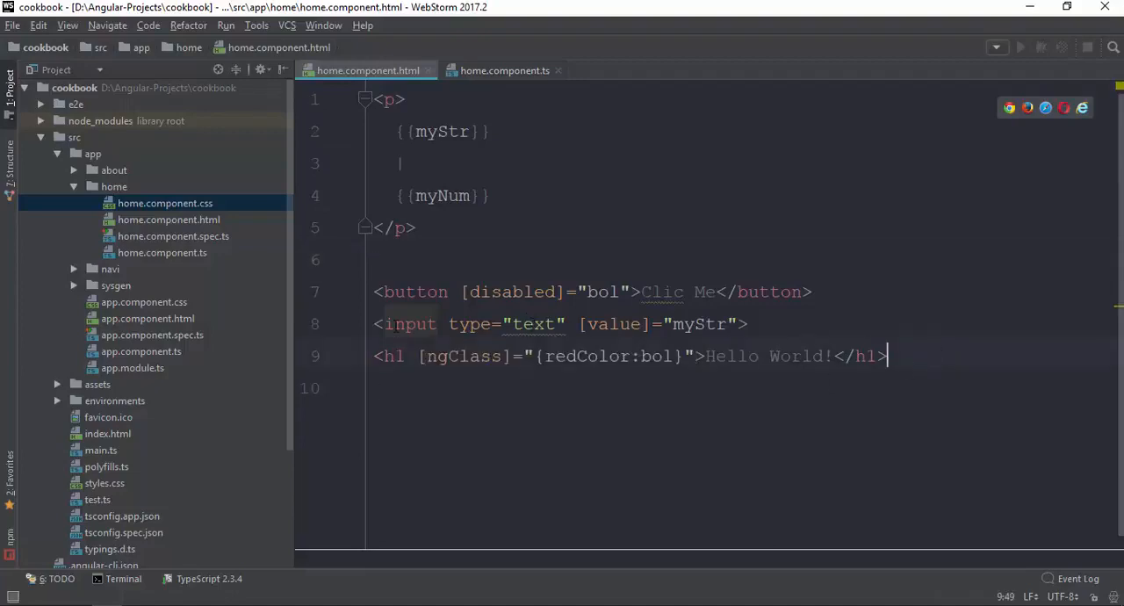